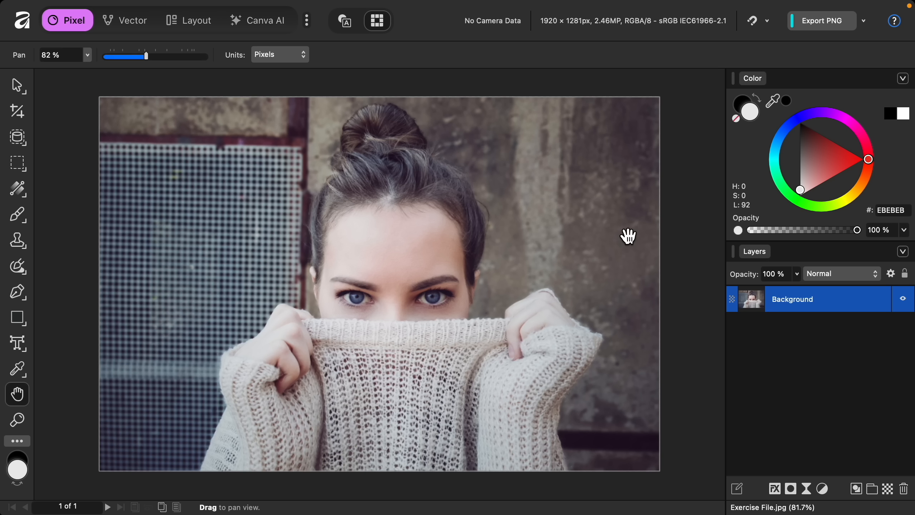
pyautogui.moveTo(445, 313)
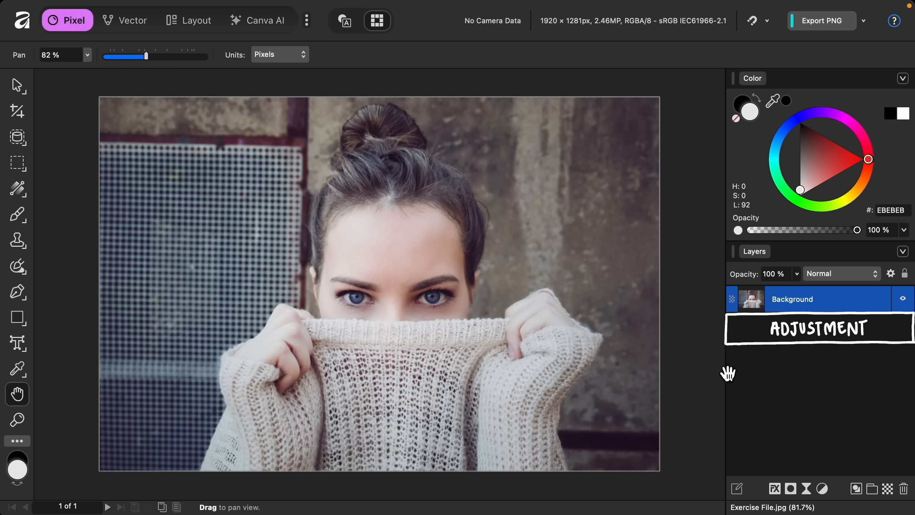
pyautogui.moveTo(434, 316)
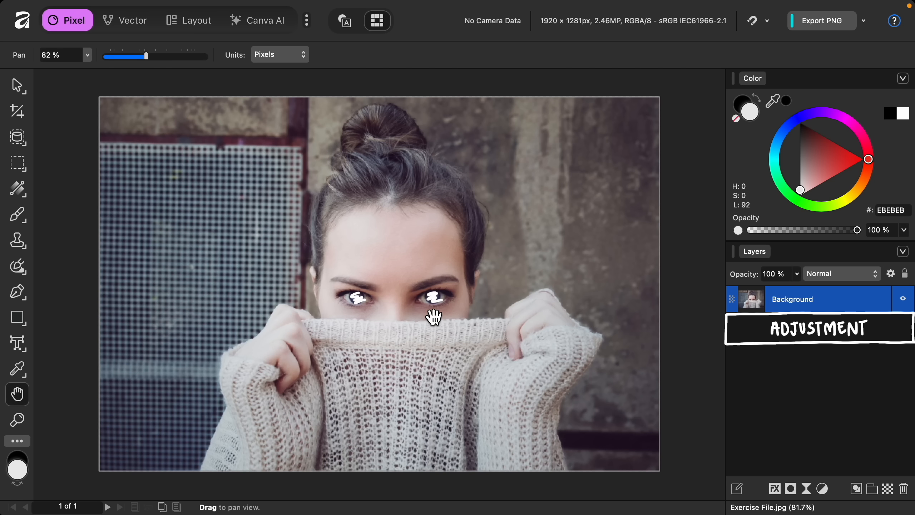
pyautogui.moveTo(456, 309)
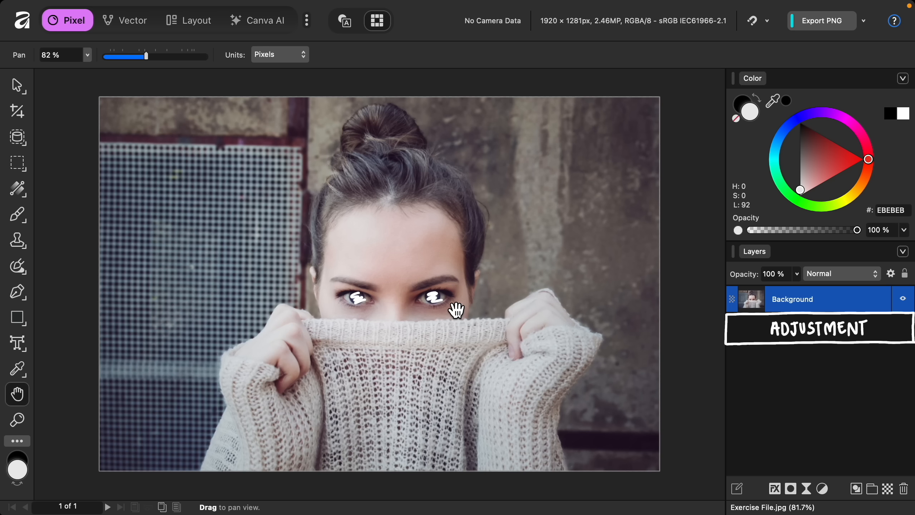
pyautogui.moveTo(521, 297)
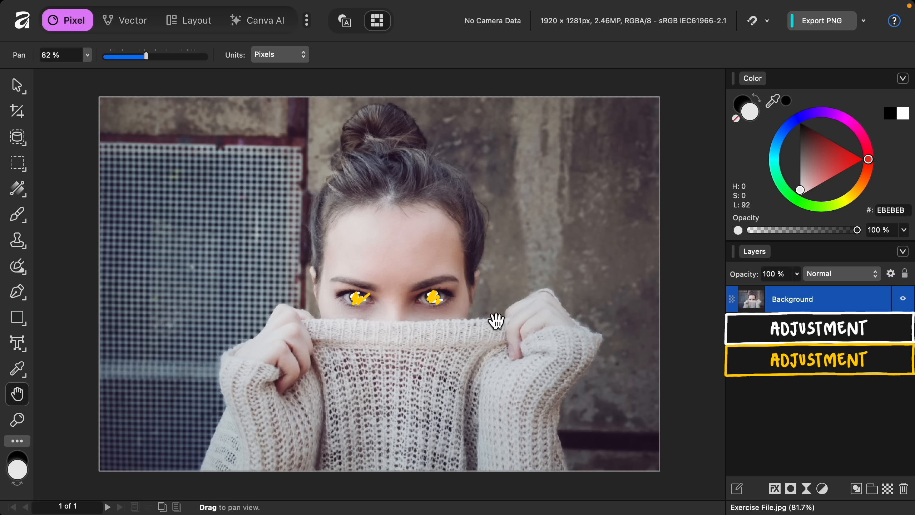
pyautogui.moveTo(650, 349)
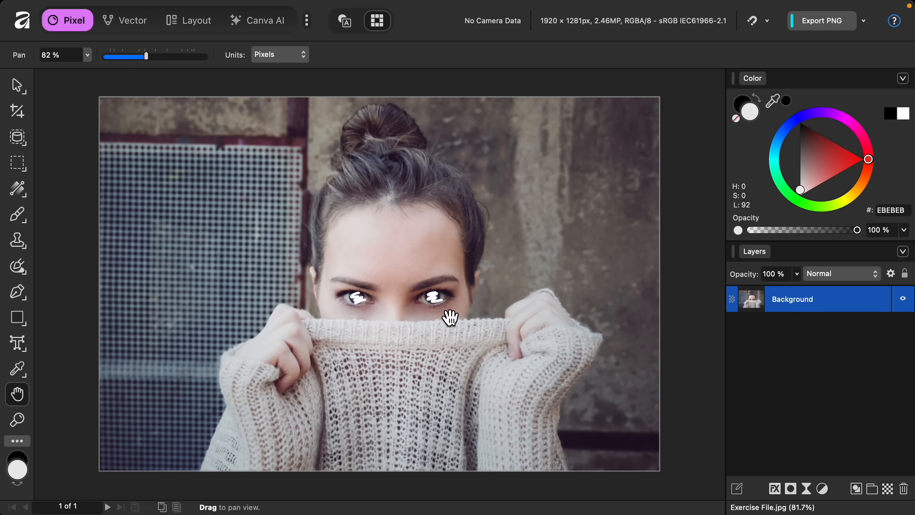
pyautogui.moveTo(478, 310)
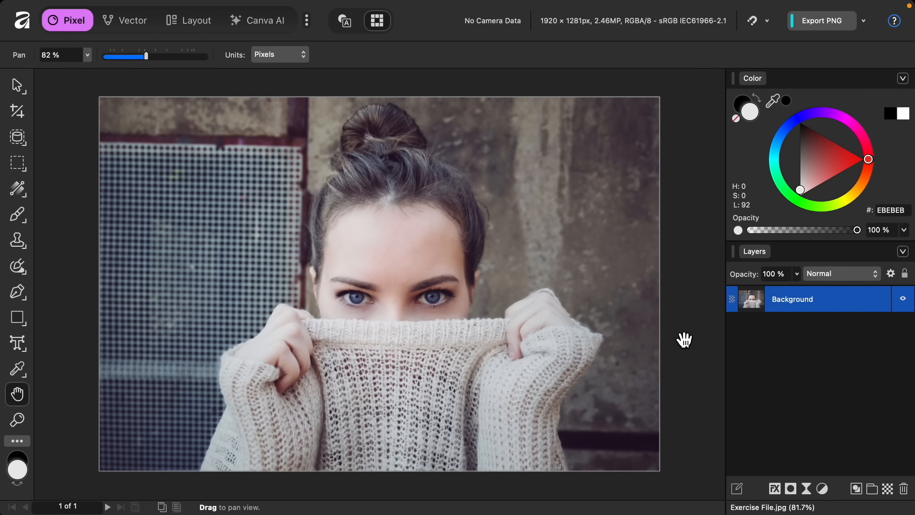
pyautogui.moveTo(788, 429)
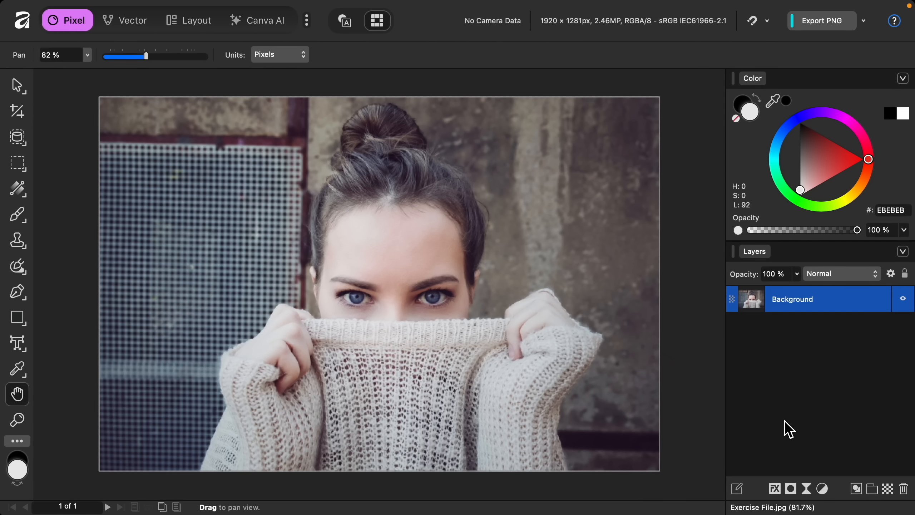
pyautogui.moveTo(828, 498)
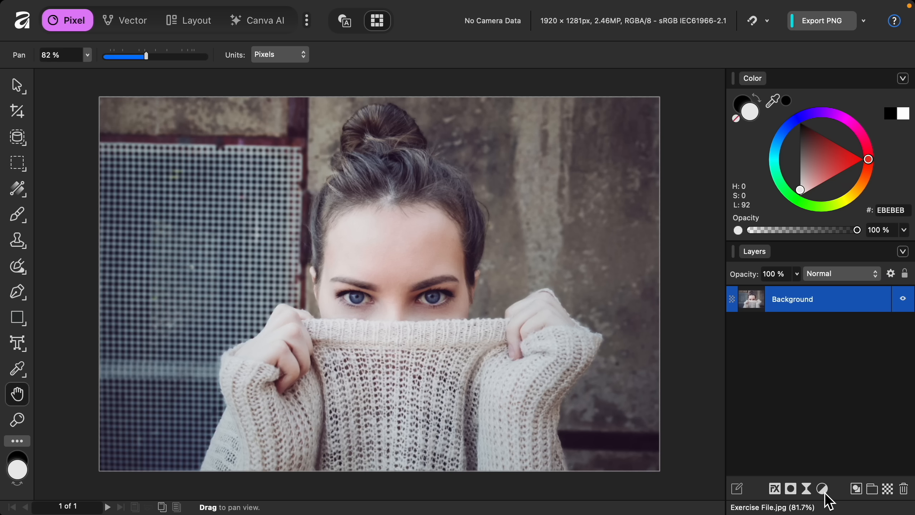
# Add a Curves adjustment with its top-right point pulled left so the portrait brightens strongly.
pyautogui.click(822, 488)
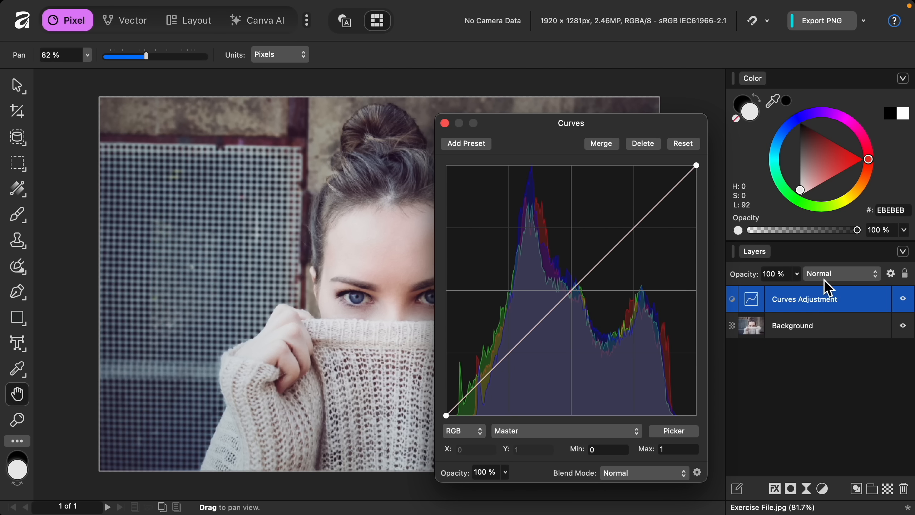
pyautogui.moveTo(678, 250)
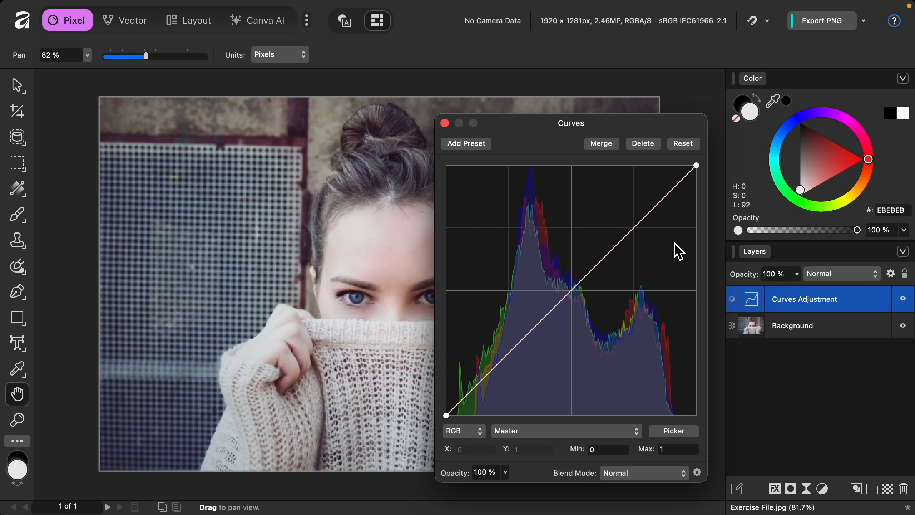
pyautogui.moveTo(684, 238)
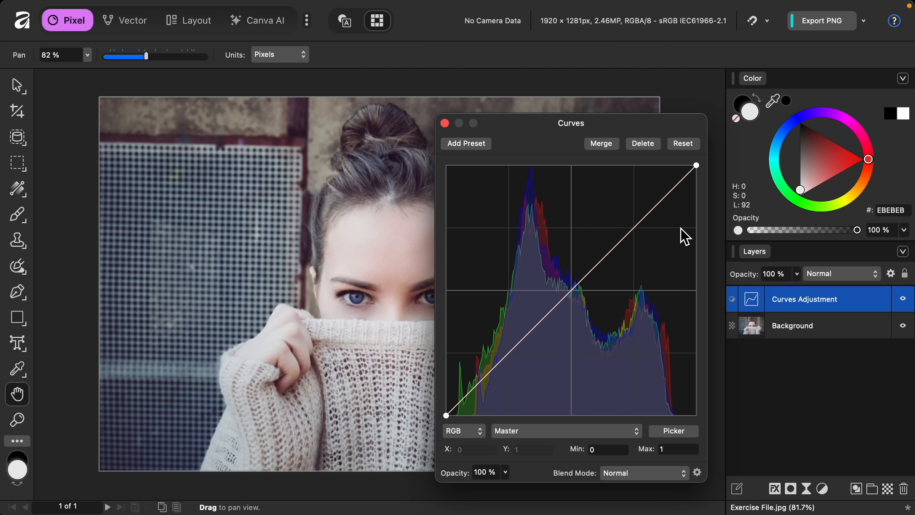
pyautogui.moveTo(684, 234)
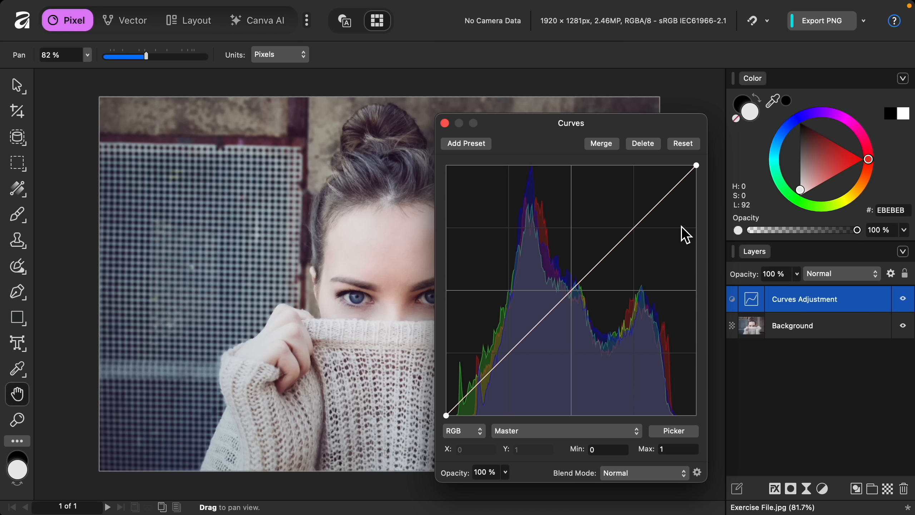
pyautogui.moveTo(701, 178)
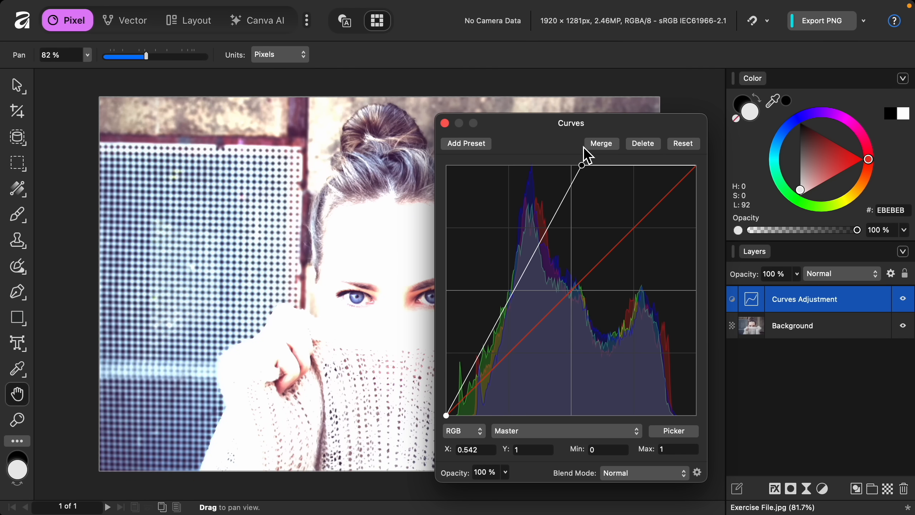
pyautogui.moveTo(560, 167)
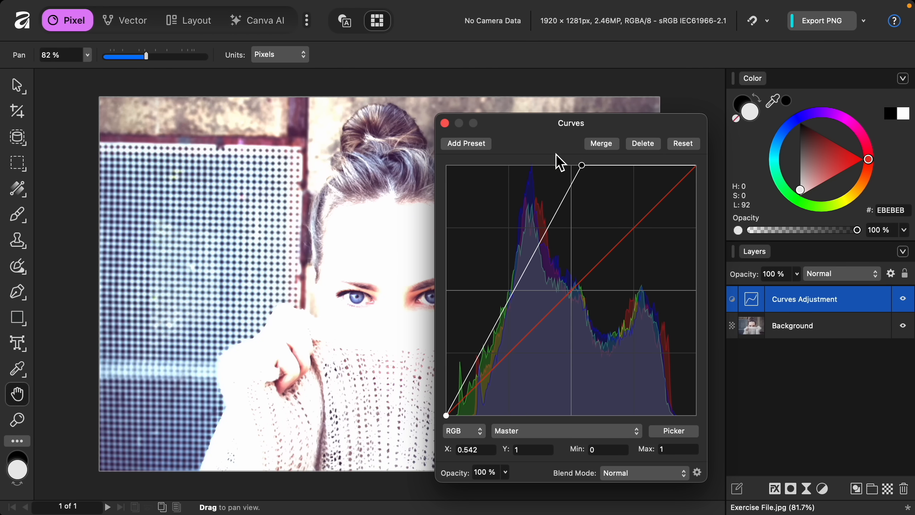
pyautogui.click(445, 123)
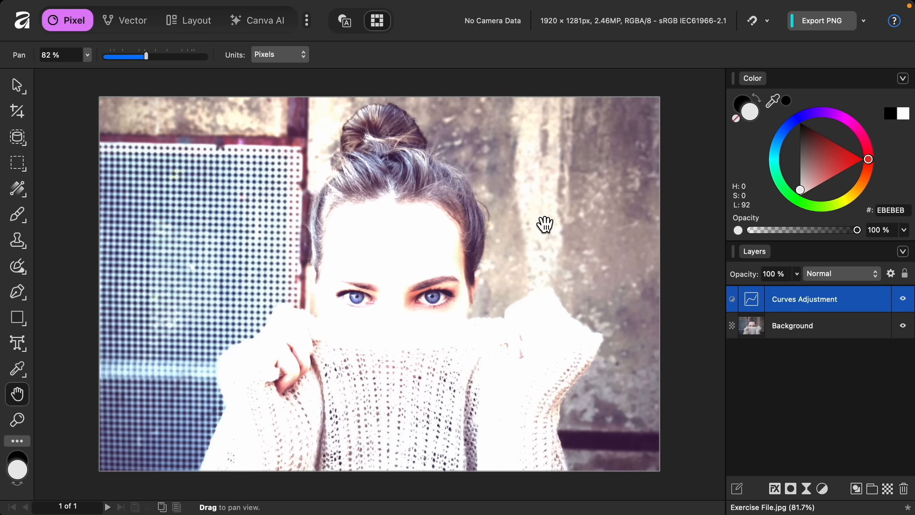
pyautogui.moveTo(744, 317)
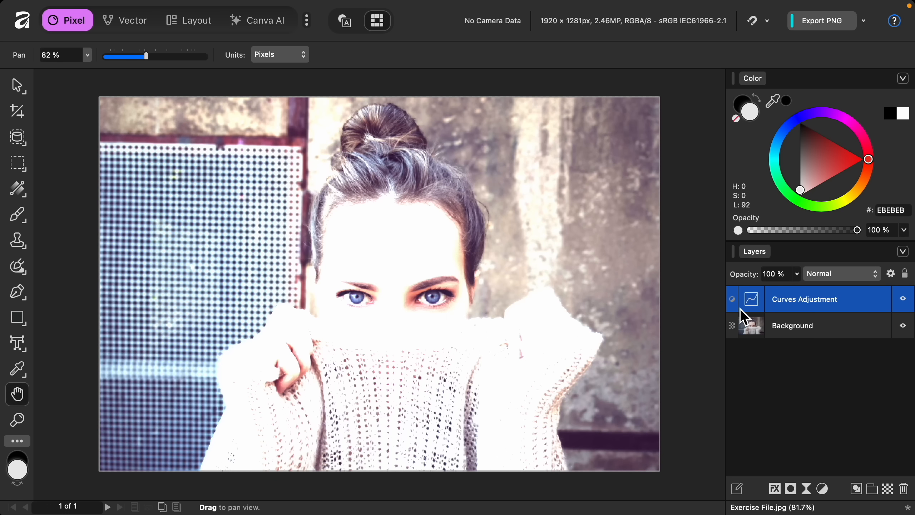
pyautogui.moveTo(707, 315)
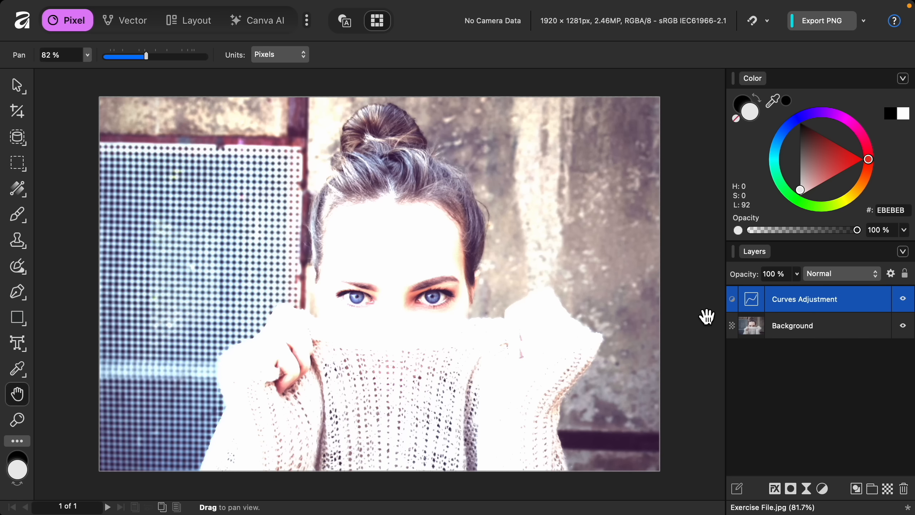
pyautogui.moveTo(701, 317)
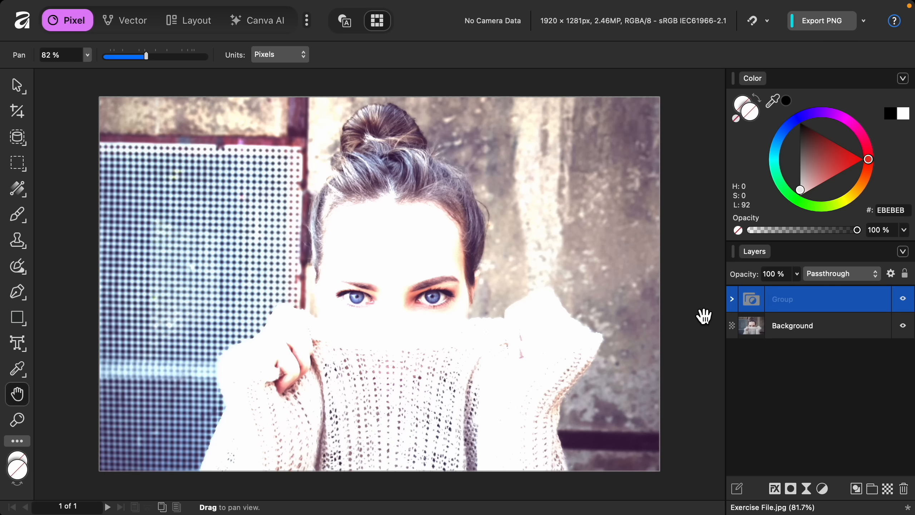
pyautogui.moveTo(709, 356)
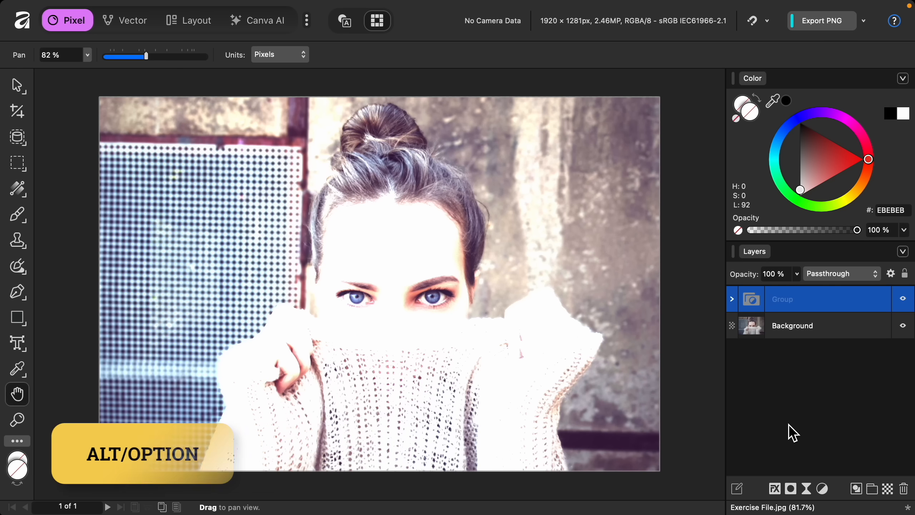
pyautogui.moveTo(792, 470)
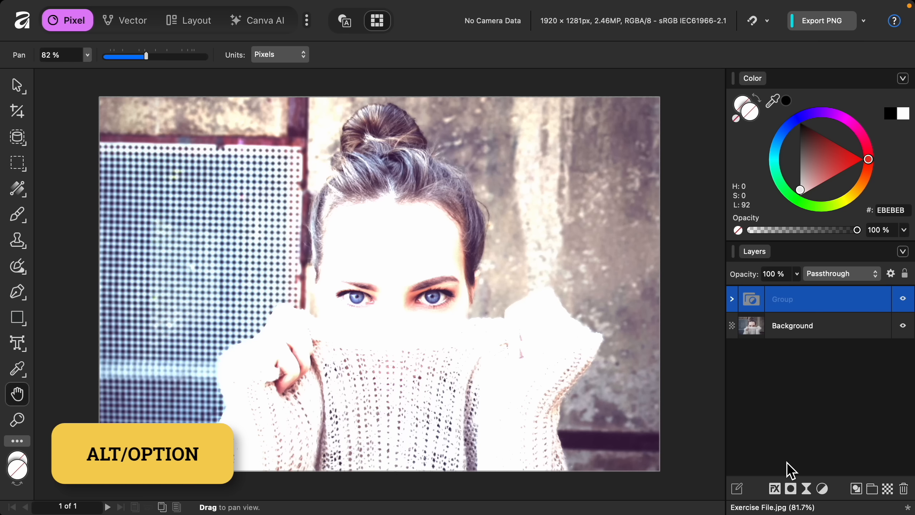
pyautogui.moveTo(792, 496)
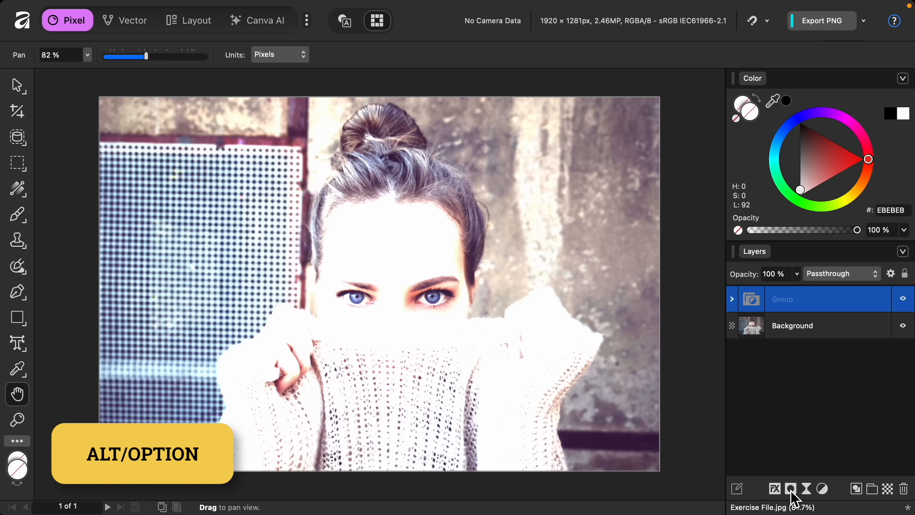
# Give the brightening Group an Empty Mask so the effect is fully hidden.
pyautogui.click(789, 488)
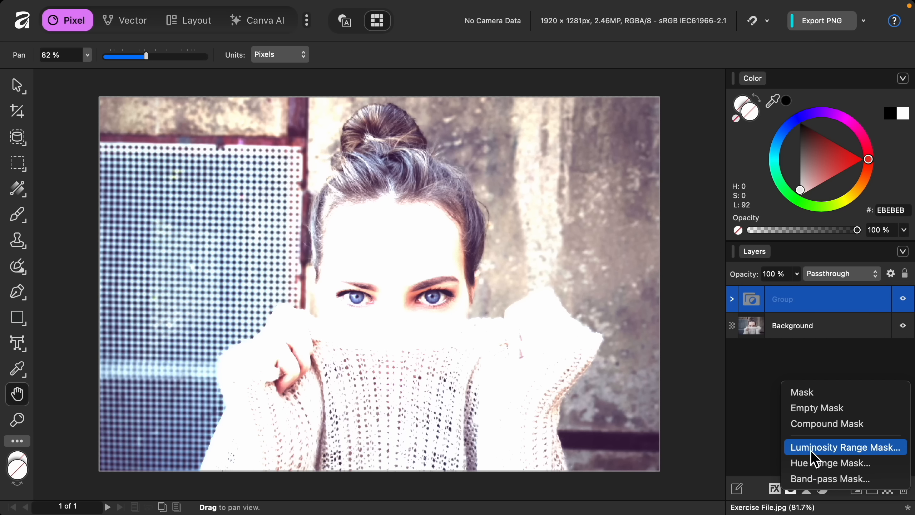
pyautogui.moveTo(825, 414)
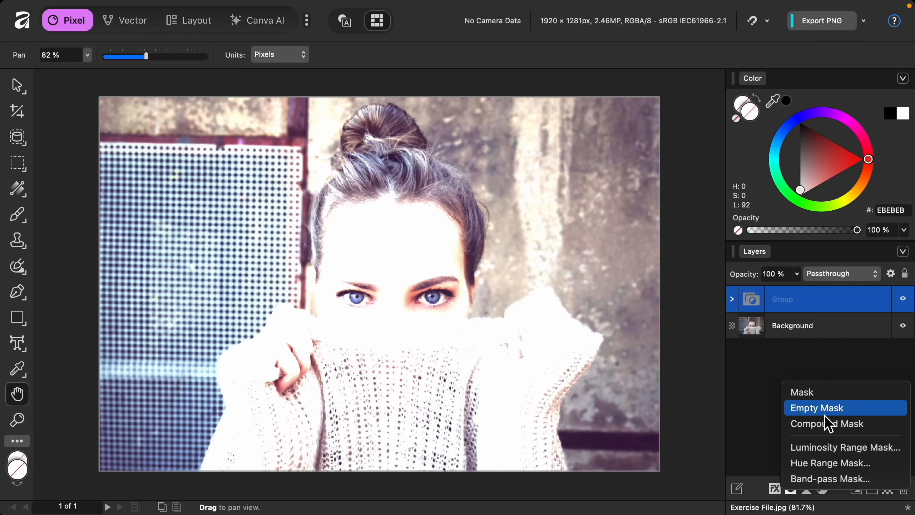
pyautogui.moveTo(862, 414)
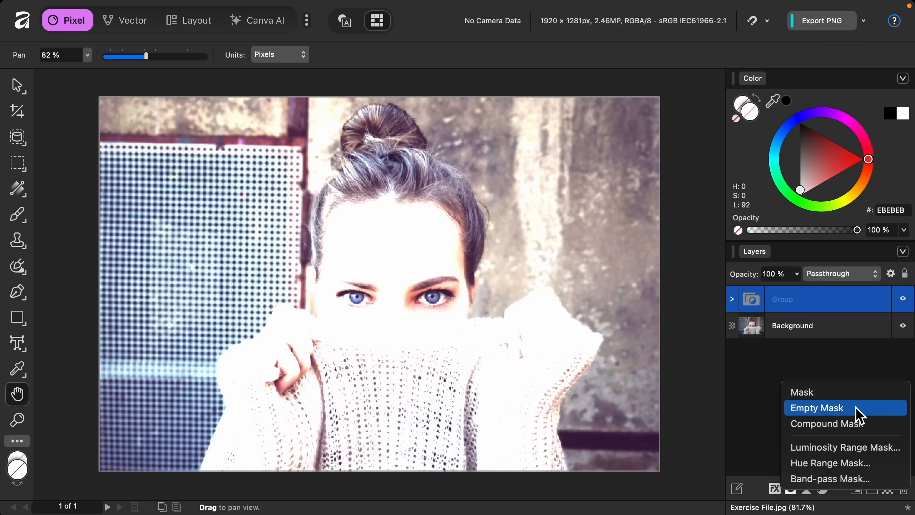
pyautogui.click(816, 407)
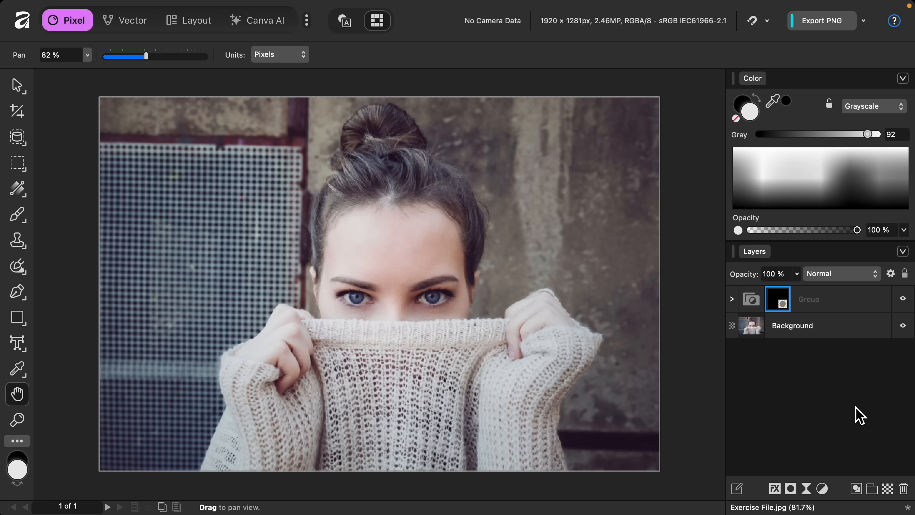
pyautogui.moveTo(786, 386)
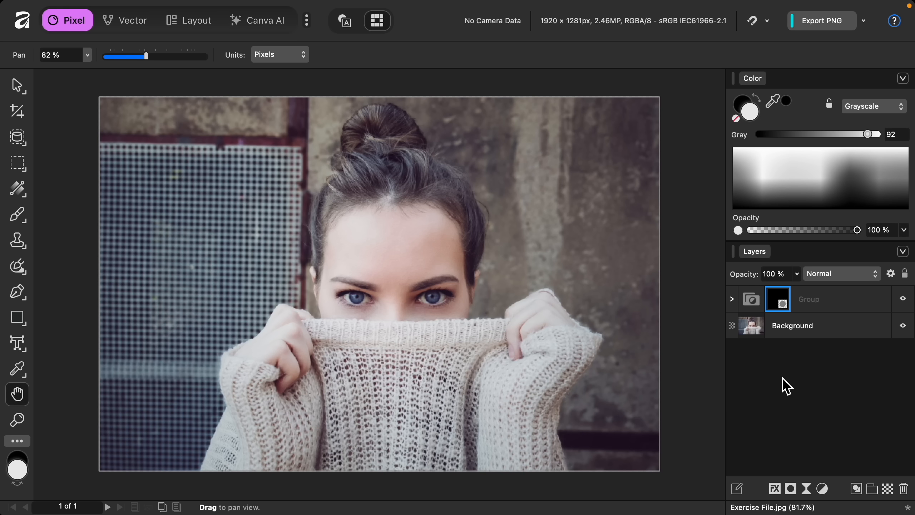
pyautogui.moveTo(736, 310)
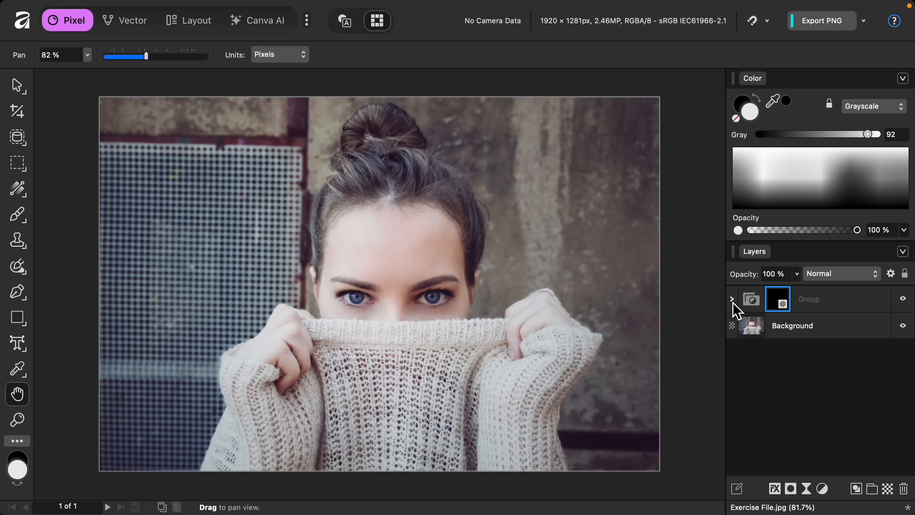
# Expand the Group to reveal its black Mask and Curves Adjustment.
pyautogui.click(731, 299)
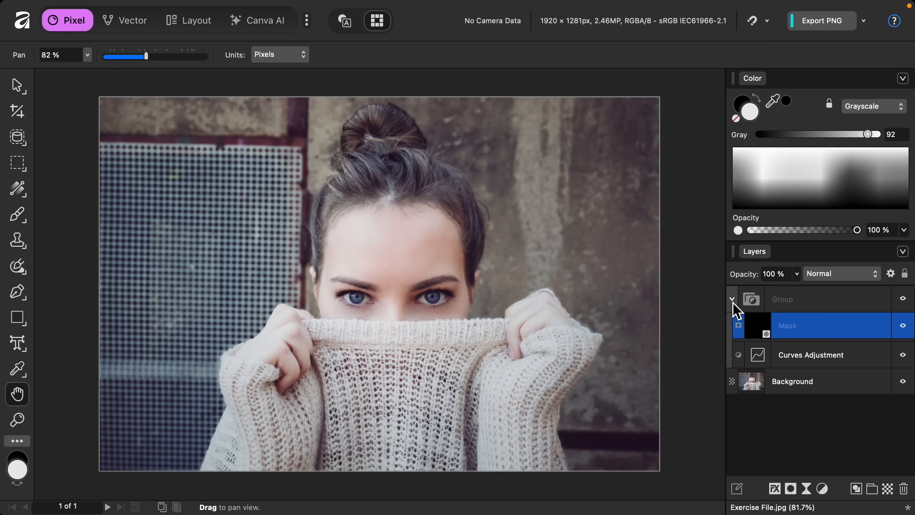
pyautogui.moveTo(808, 316)
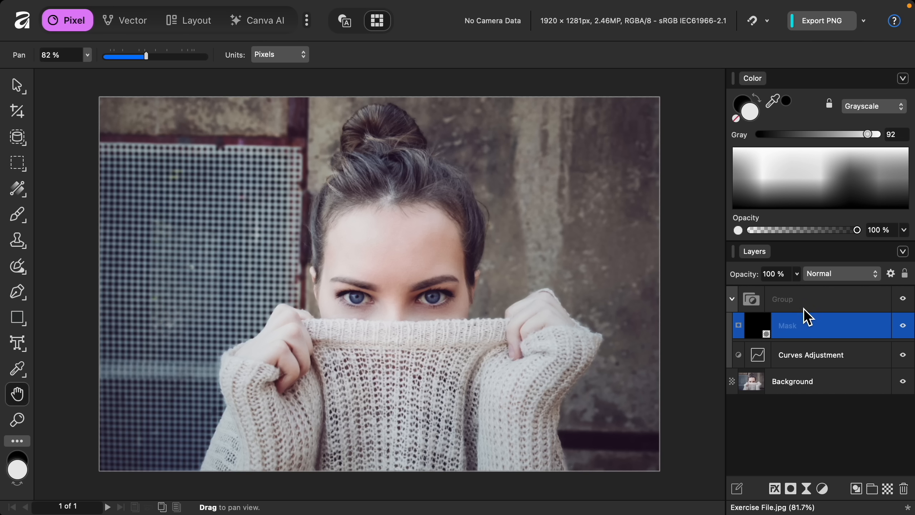
pyautogui.moveTo(822, 345)
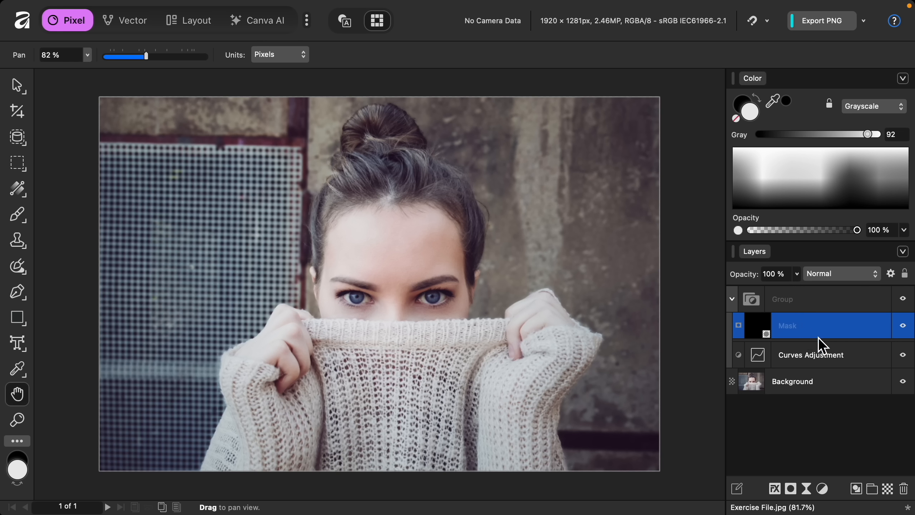
pyautogui.moveTo(815, 361)
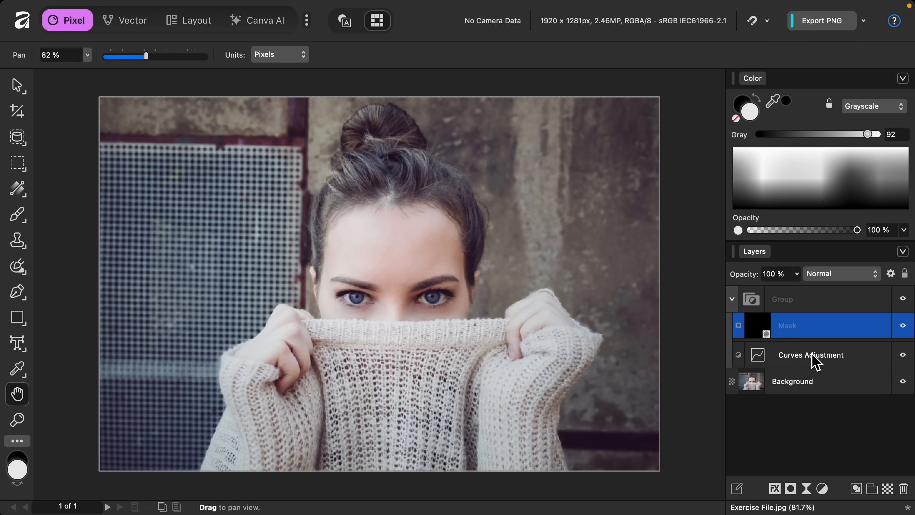
pyautogui.moveTo(816, 334)
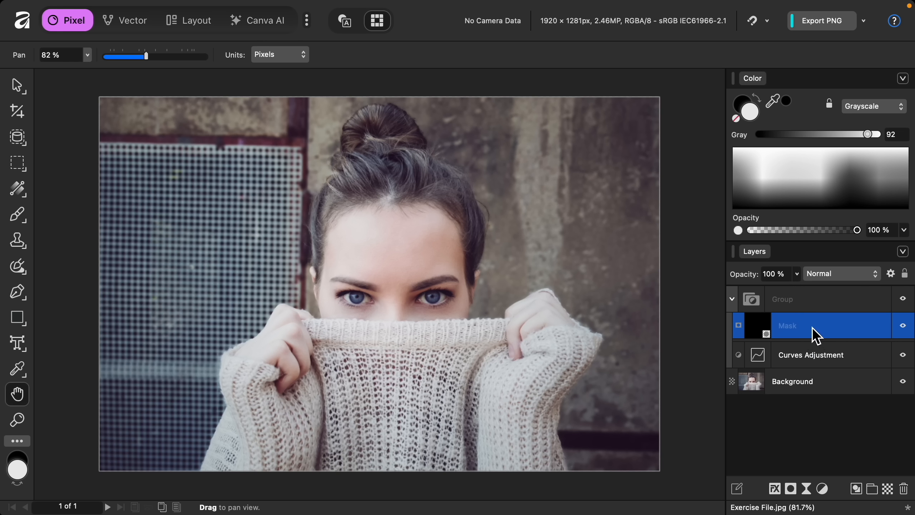
pyautogui.moveTo(820, 357)
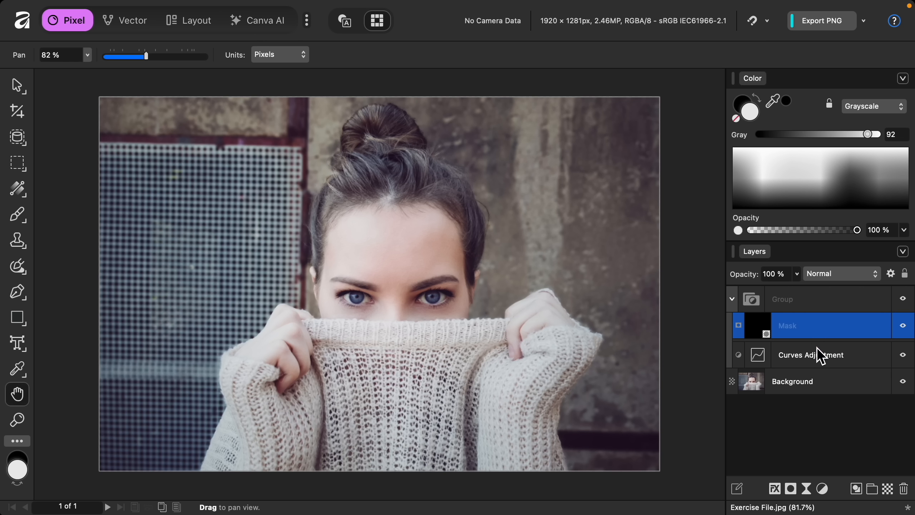
pyautogui.moveTo(815, 365)
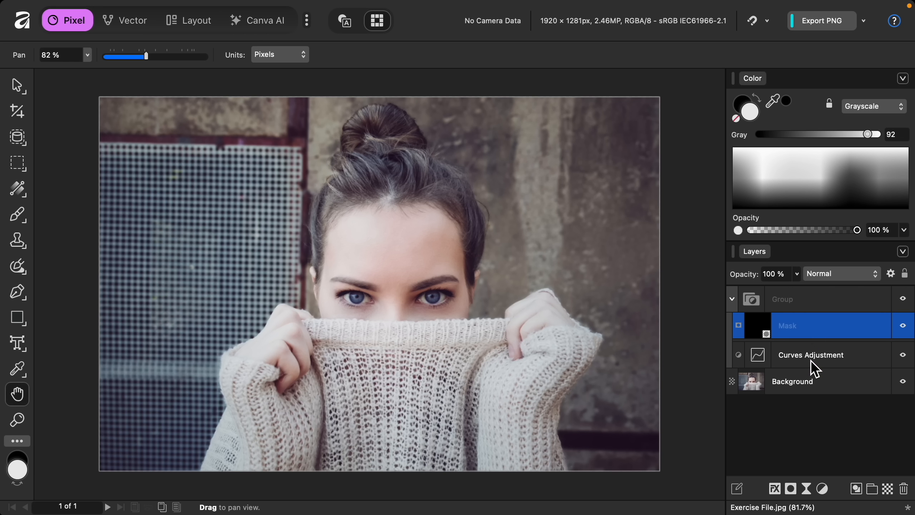
pyautogui.moveTo(803, 340)
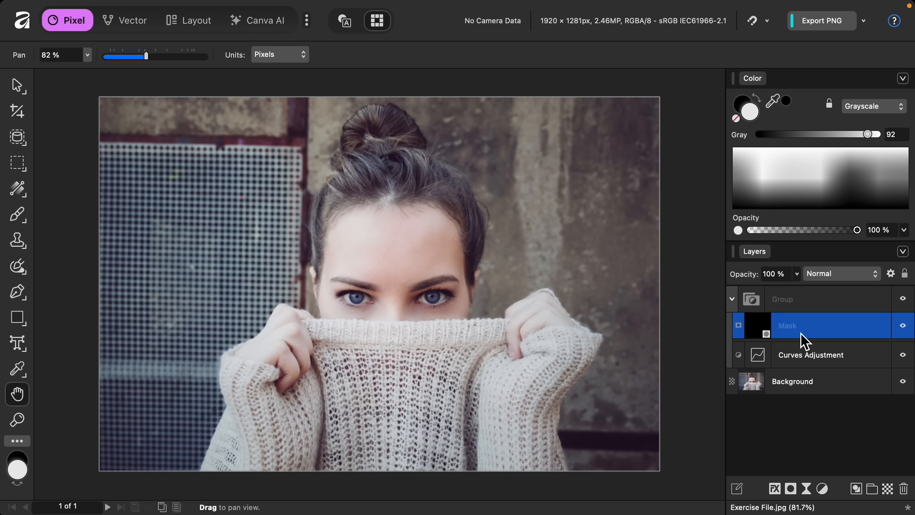
pyautogui.moveTo(766, 333)
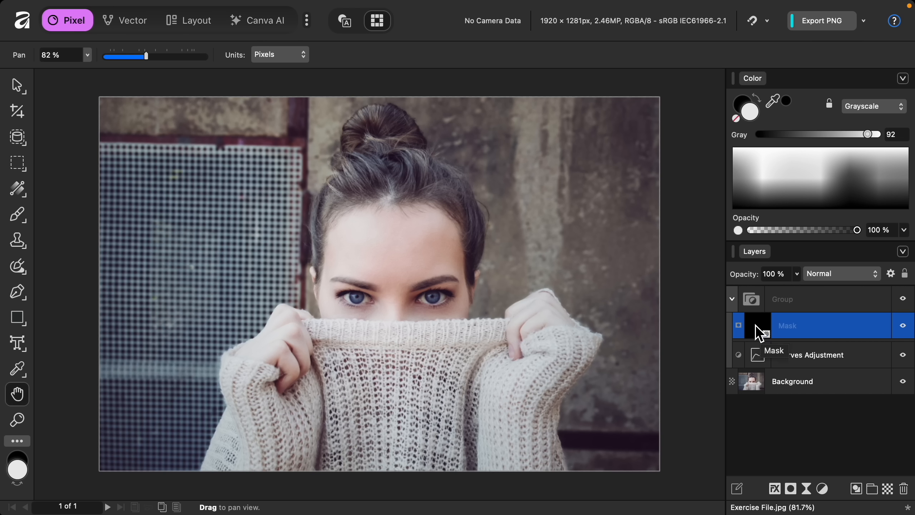
pyautogui.moveTo(767, 332)
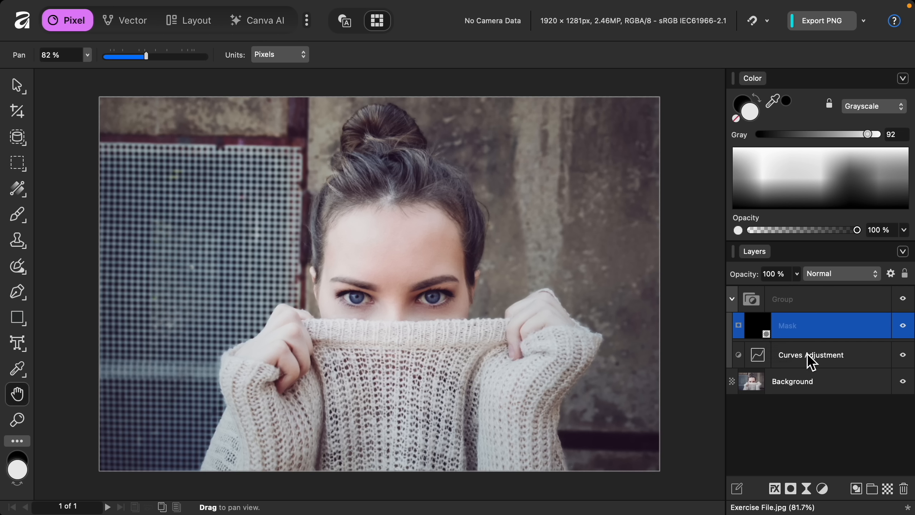
pyautogui.moveTo(808, 337)
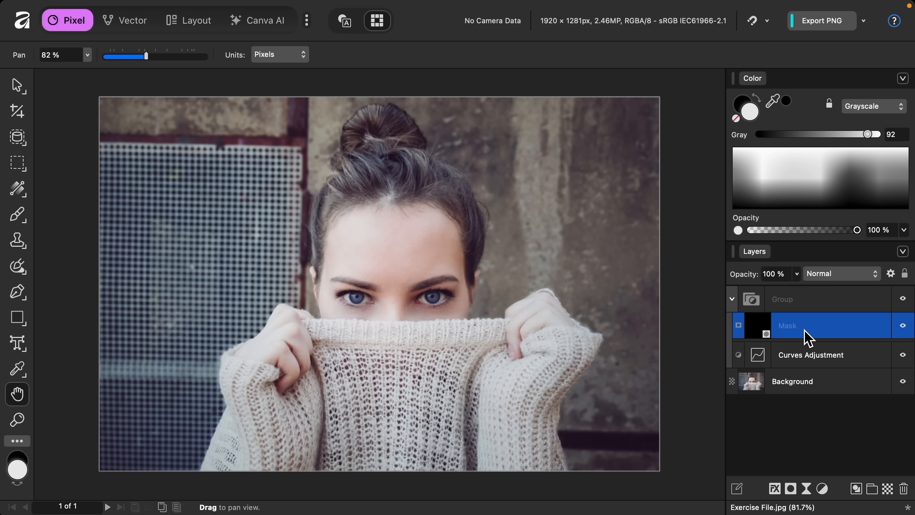
pyautogui.moveTo(144, 283)
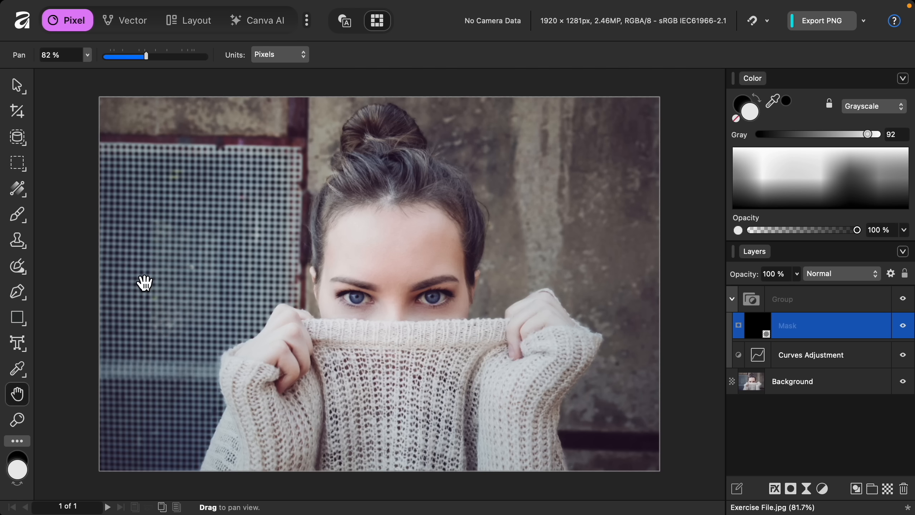
pyautogui.moveTo(24, 227)
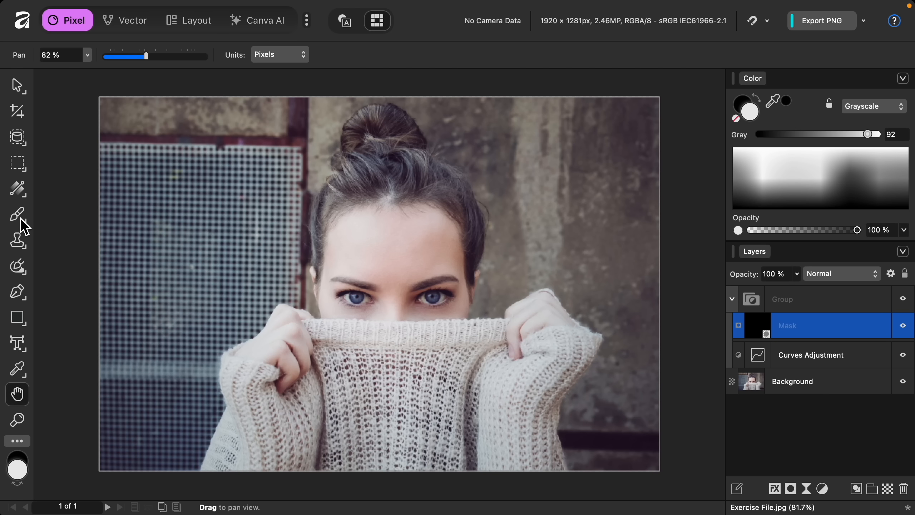
# Switch to the Paint Brush tool ready to paint on the group's mask.
pyautogui.click(17, 214)
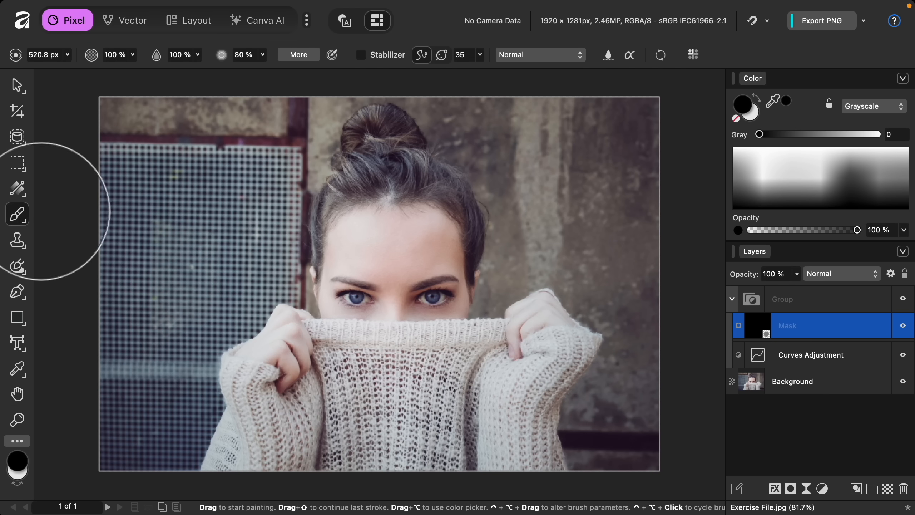
pyautogui.moveTo(671, 152)
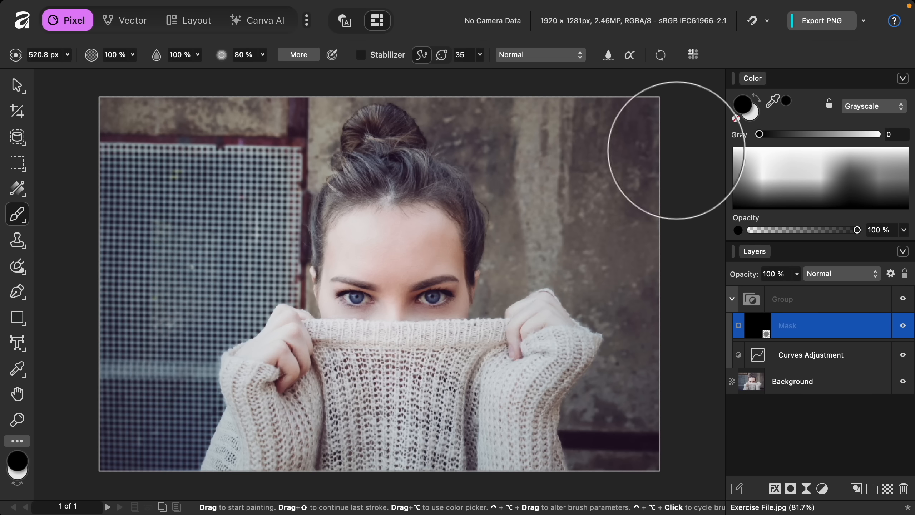
pyautogui.moveTo(758, 123)
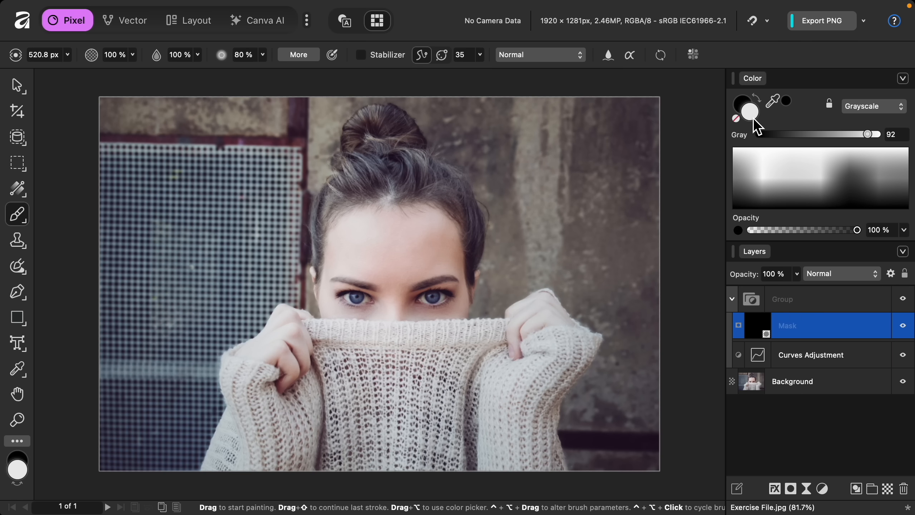
pyautogui.moveTo(873, 140)
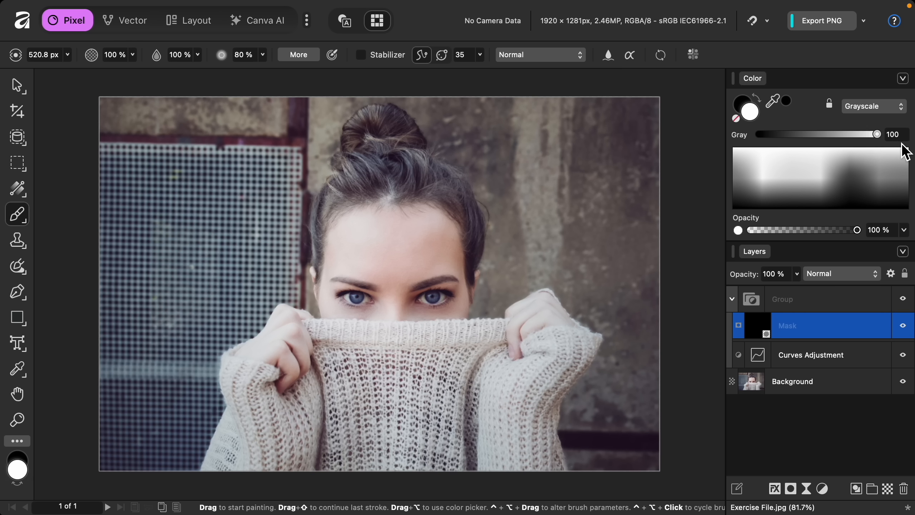
pyautogui.moveTo(907, 145)
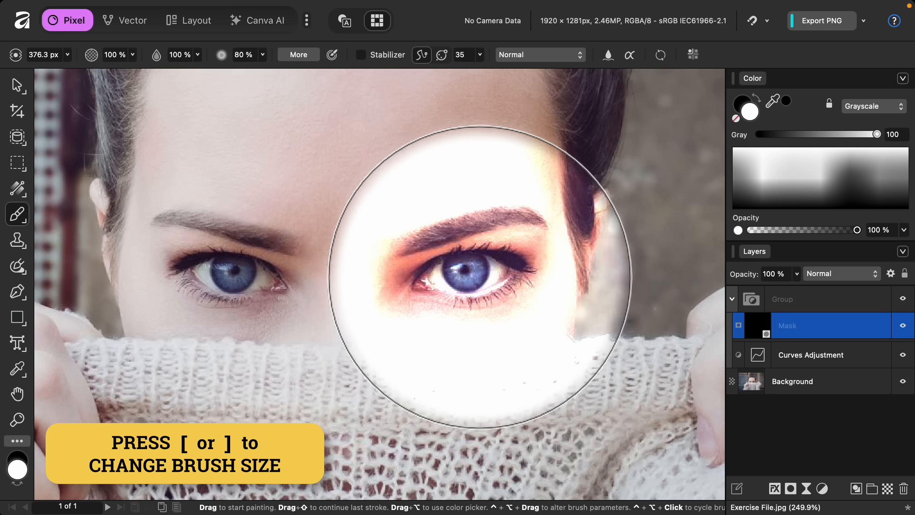
# Shrink the brush, paint white over both irises, then swap to black to clean the edges.
pyautogui.press('[')
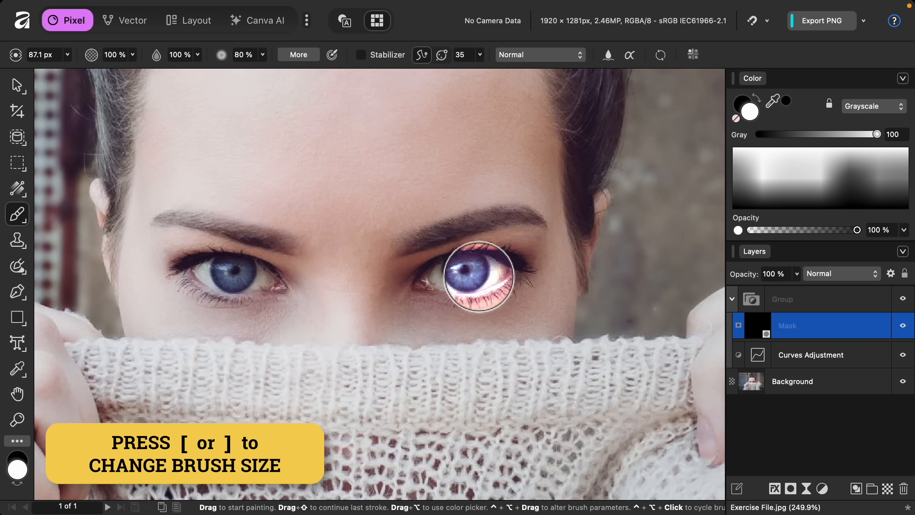
pyautogui.press('[')
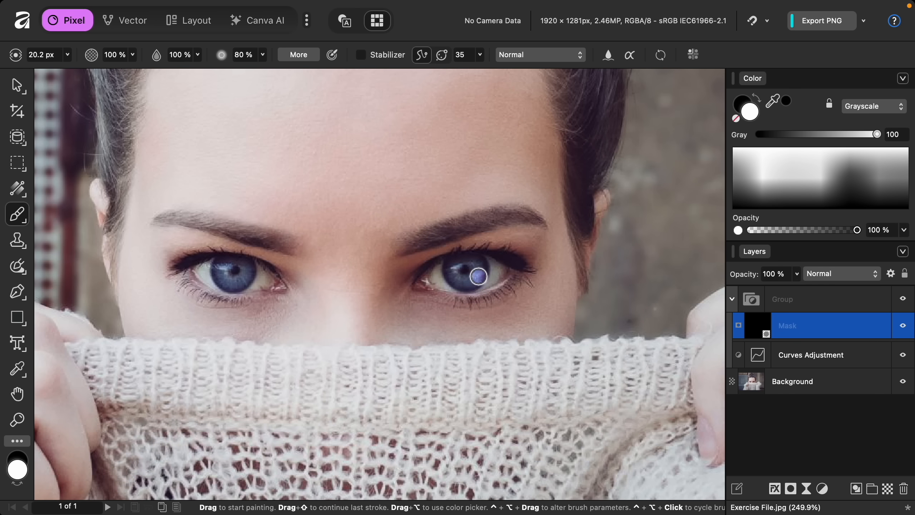
pyautogui.scroll(3)
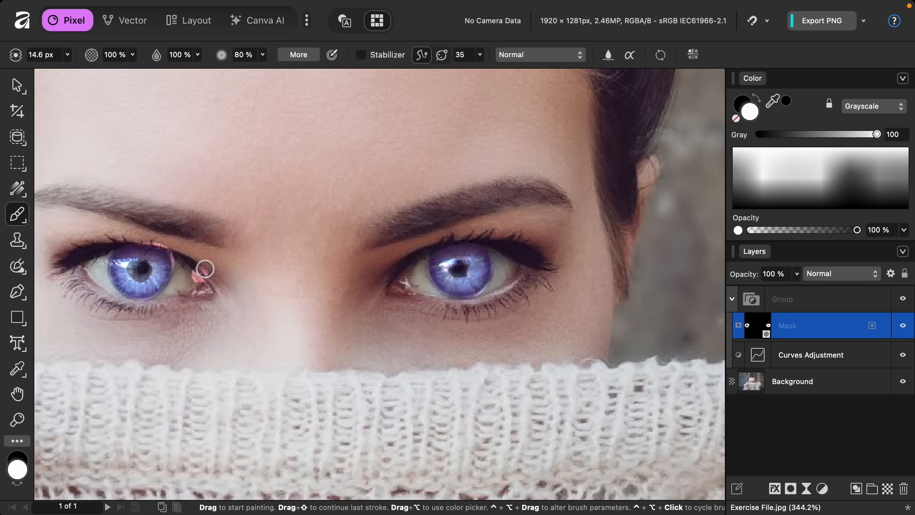
pyautogui.press('x')
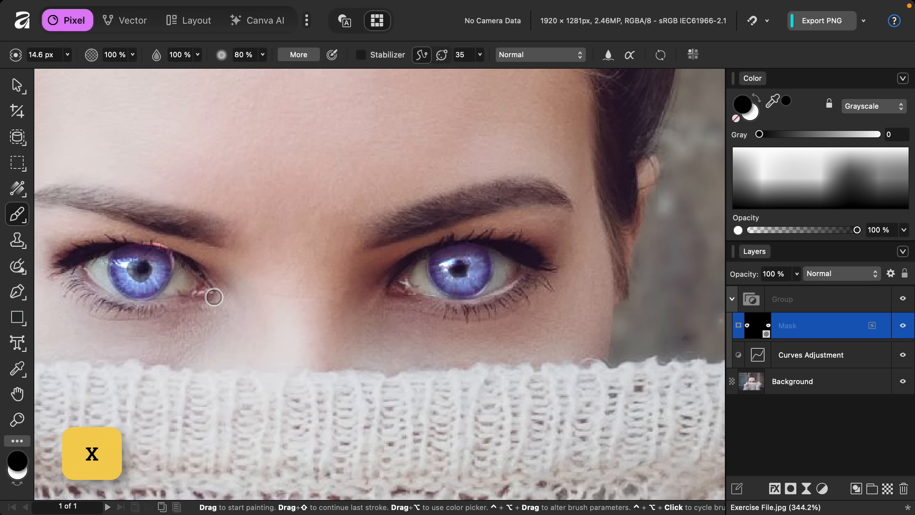
pyautogui.moveTo(181, 253)
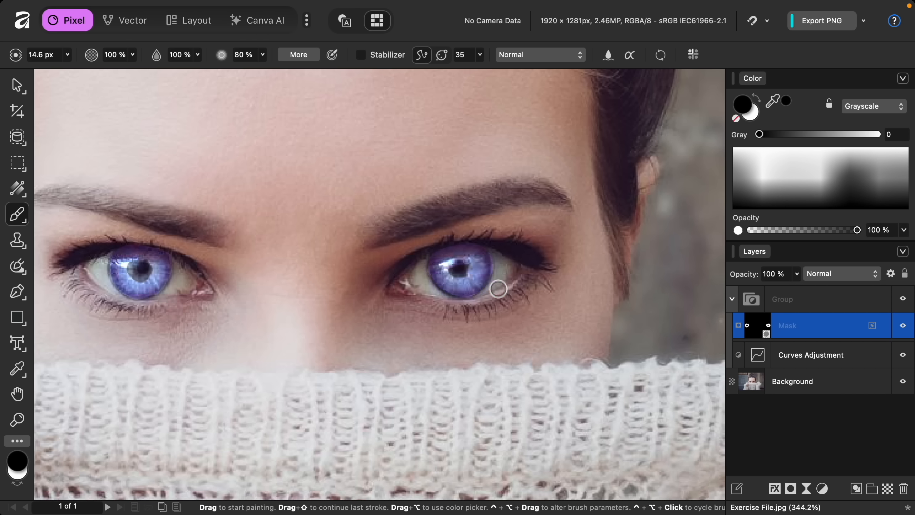
pyautogui.moveTo(547, 266)
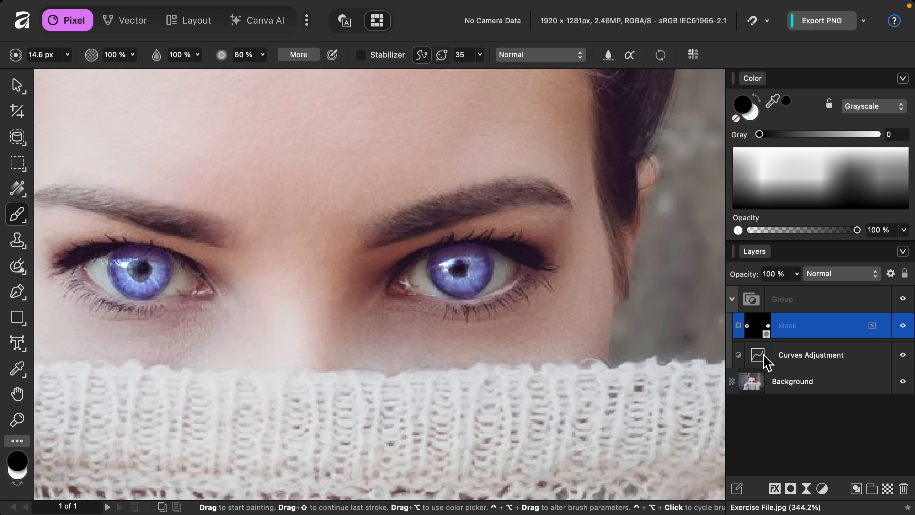
# Lift the group's Curves midpoint for a gentler brightening of the eyes.
pyautogui.doubleClick(757, 354)
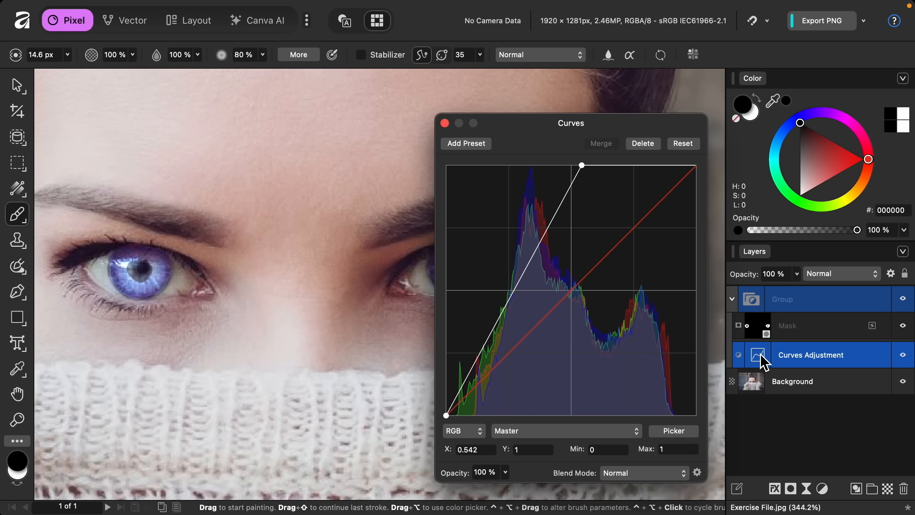
pyautogui.moveTo(594, 179)
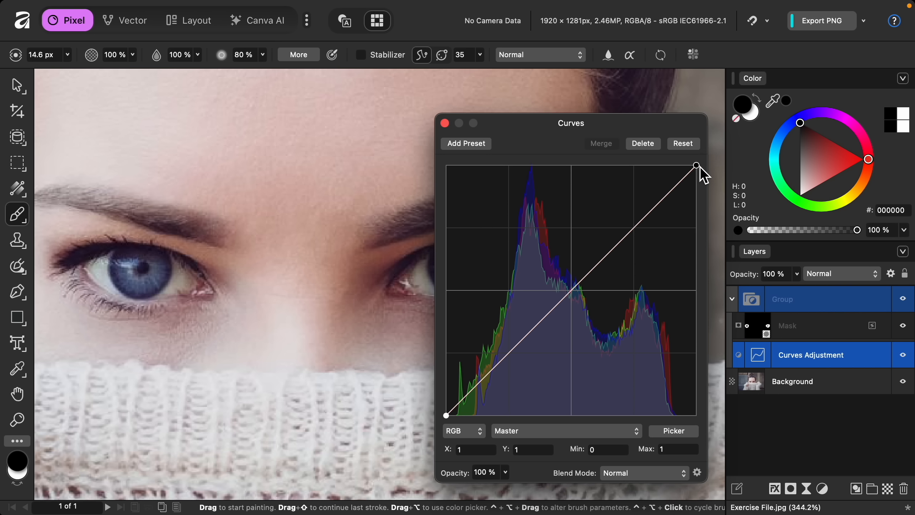
pyautogui.click(572, 289)
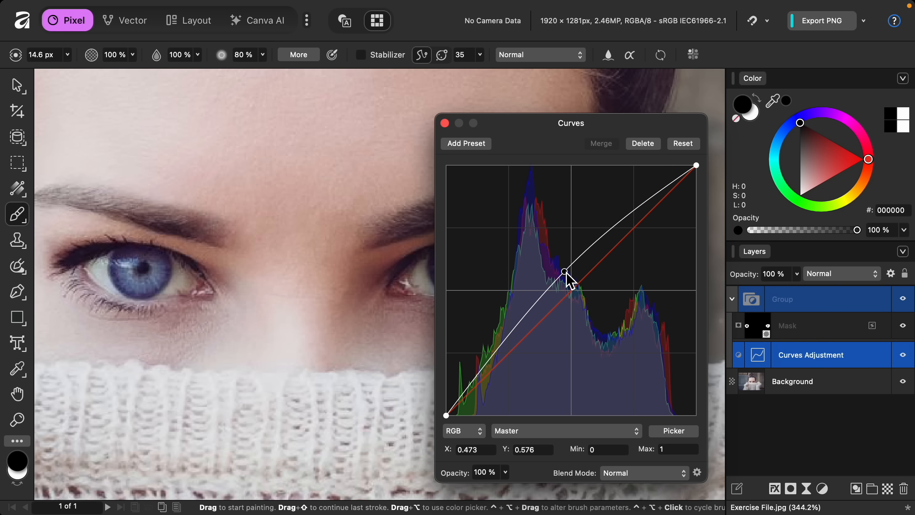
pyautogui.moveTo(454, 143)
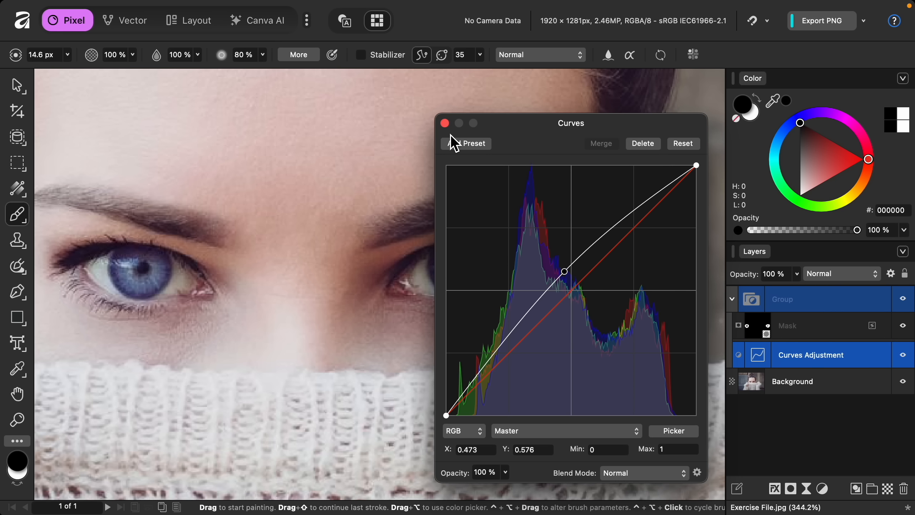
pyautogui.click(444, 123)
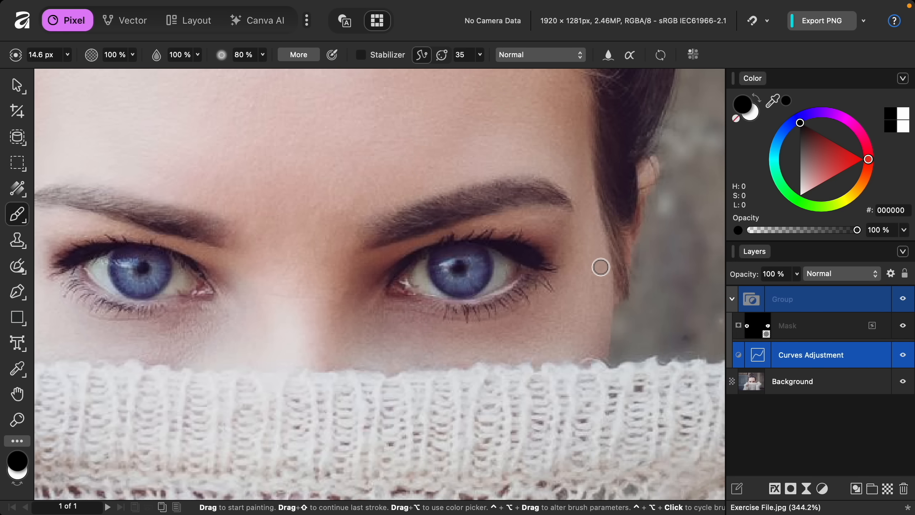
pyautogui.moveTo(653, 302)
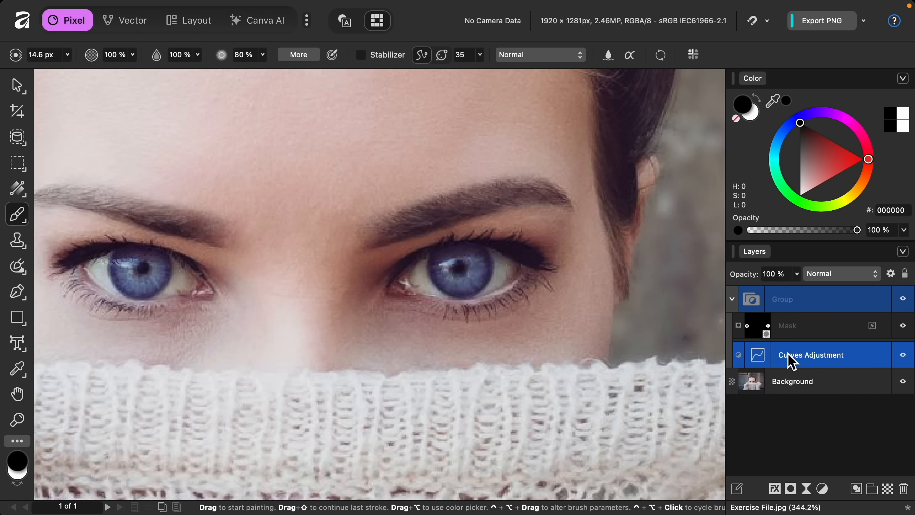
pyautogui.moveTo(813, 450)
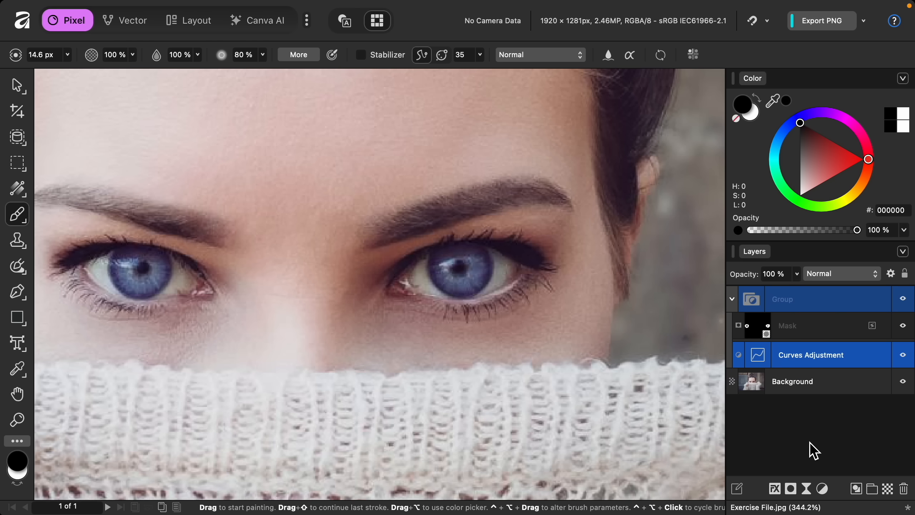
# Add an HSL adjustment with Hue Shift 28.5° and Saturation Shift −15% for cooler blue eyes.
pyautogui.click(823, 488)
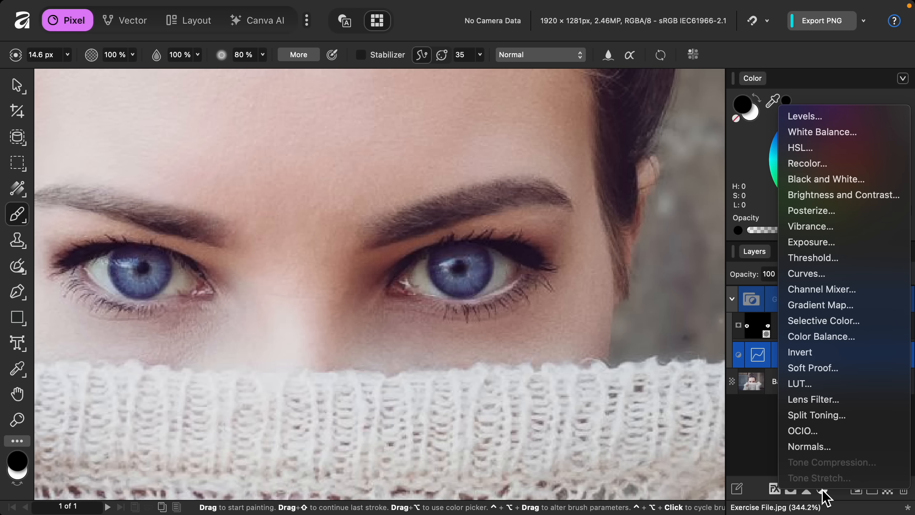
pyautogui.moveTo(843, 194)
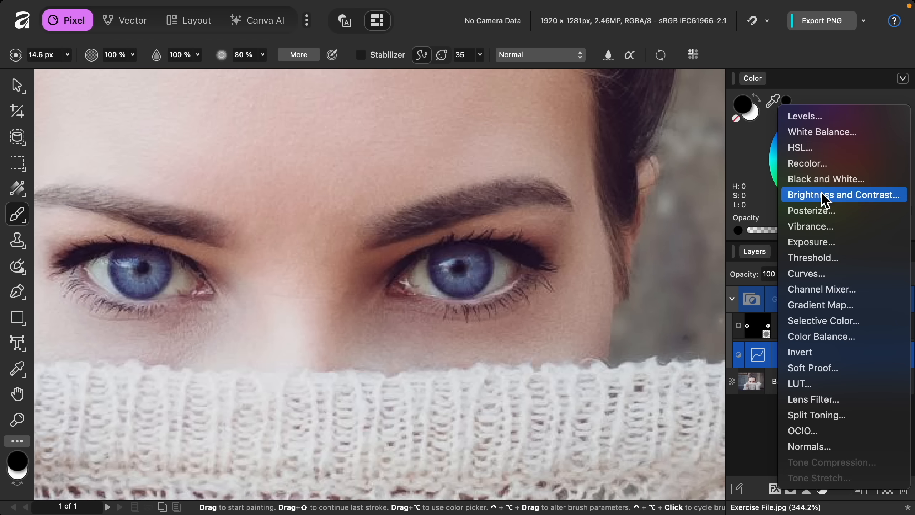
pyautogui.moveTo(828, 151)
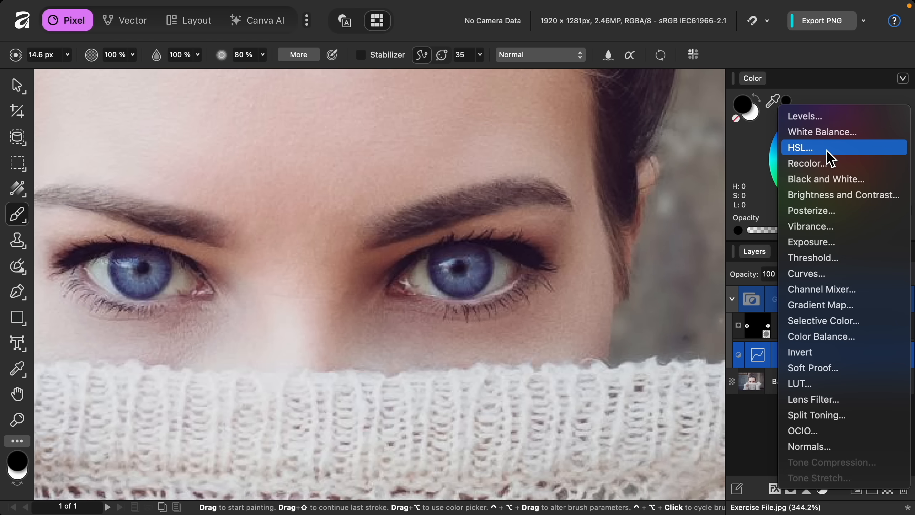
pyautogui.click(799, 147)
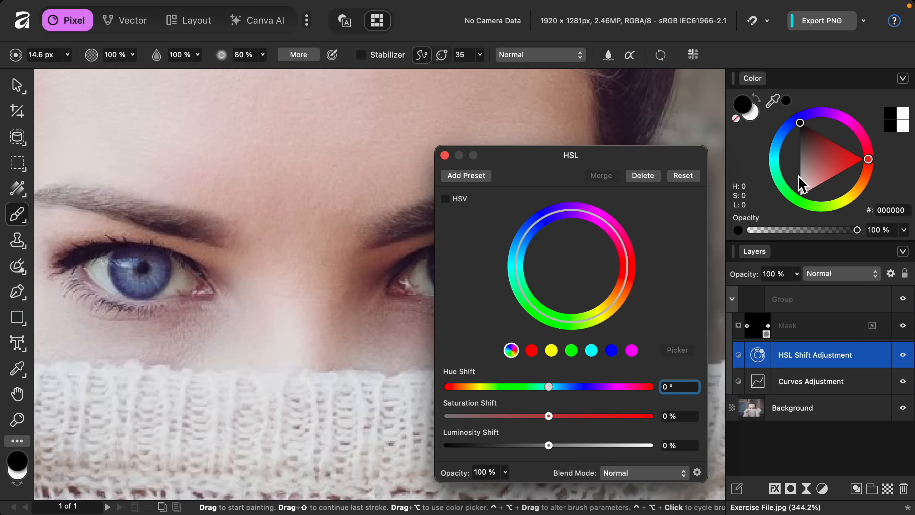
pyautogui.moveTo(560, 389)
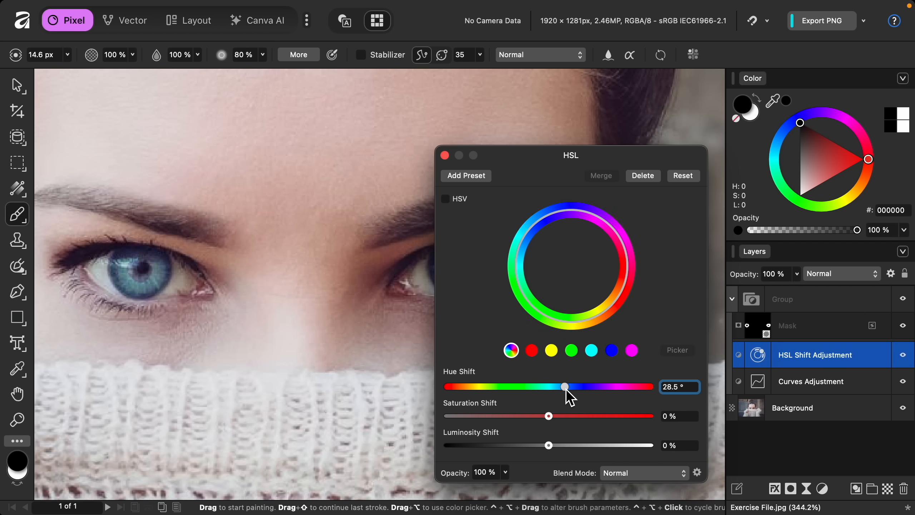
pyautogui.moveTo(553, 416)
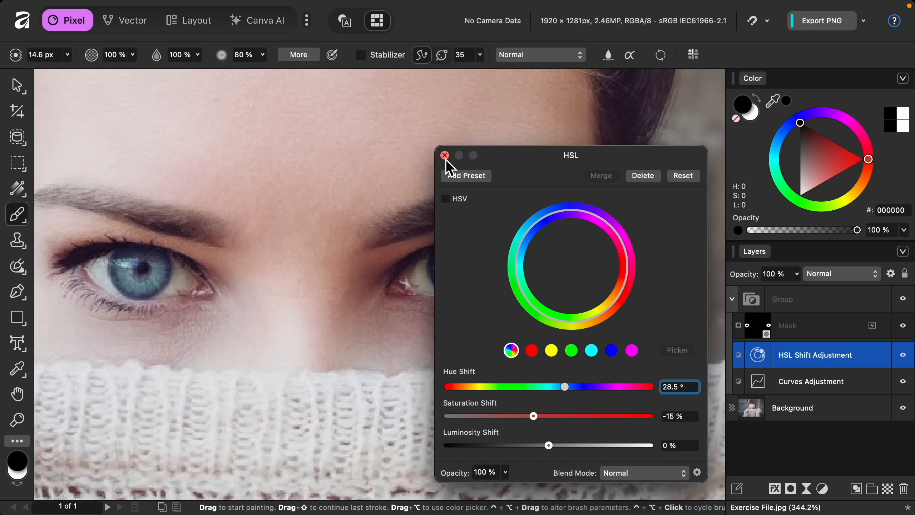
pyautogui.click(444, 155)
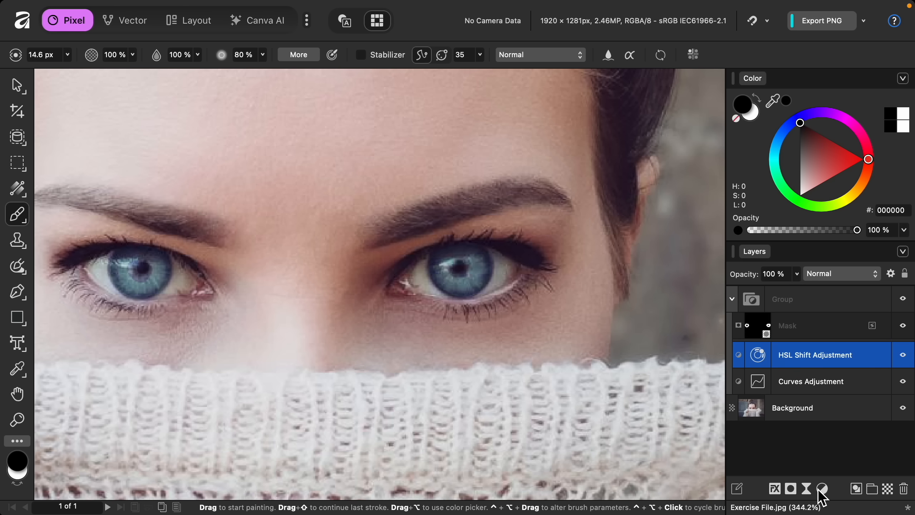
# Add a second Curves adjustment shaped into an S-curve for iris contrast.
pyautogui.click(821, 488)
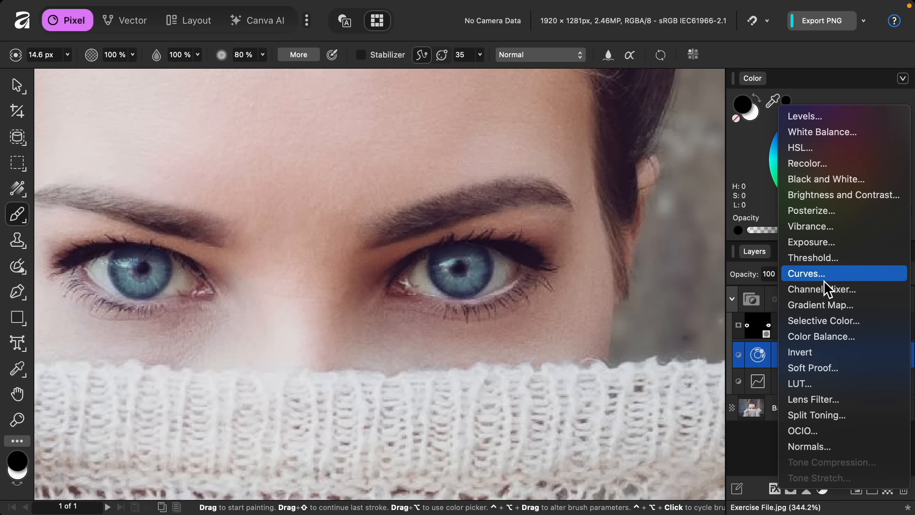
pyautogui.click(805, 273)
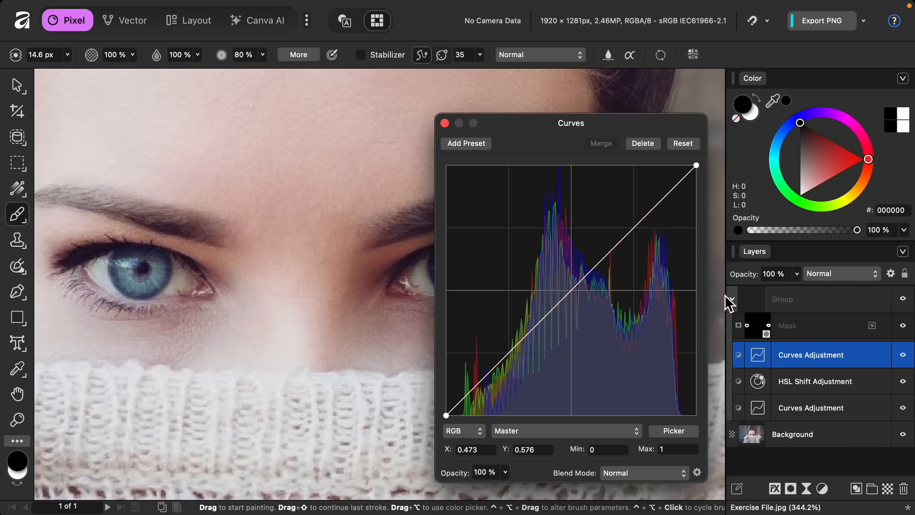
pyautogui.click(731, 299)
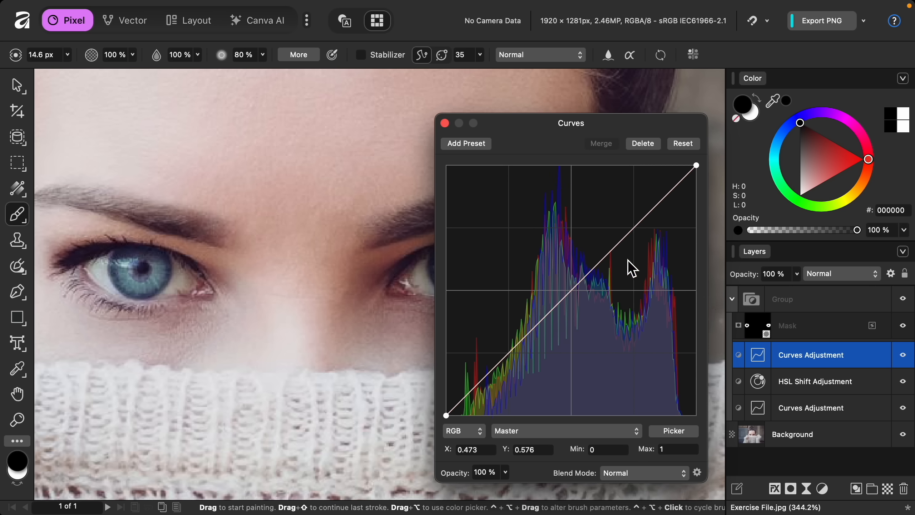
pyautogui.click(615, 247)
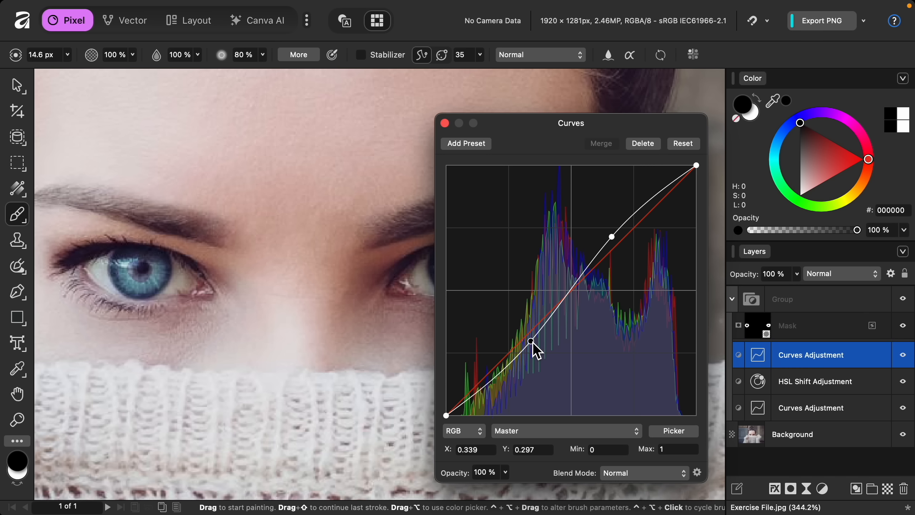
pyautogui.moveTo(445, 240)
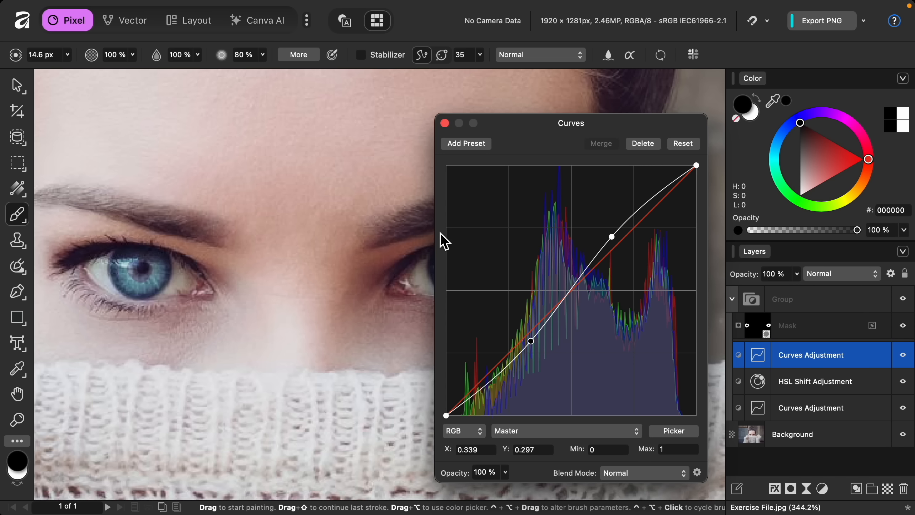
pyautogui.click(443, 123)
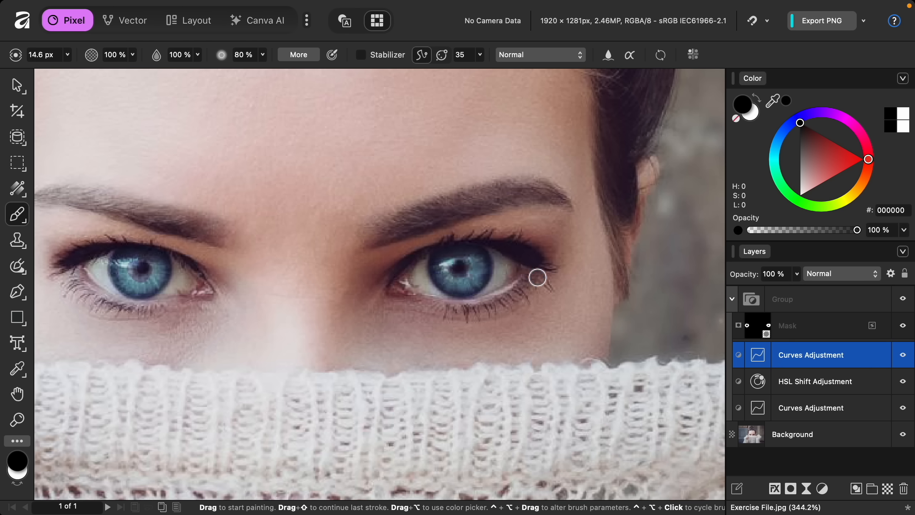
pyautogui.moveTo(541, 285)
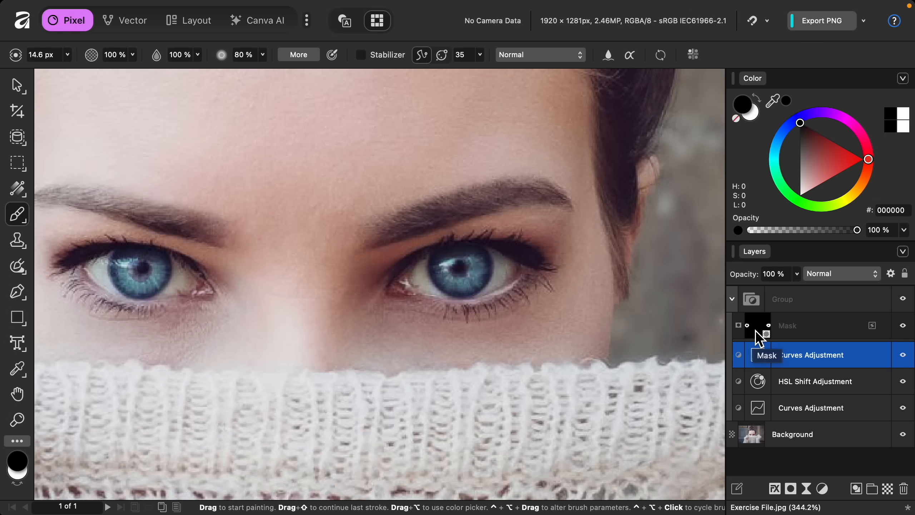
# Show the group's mask on its own and paint the pupil holes solid white.
pyautogui.press('alt')
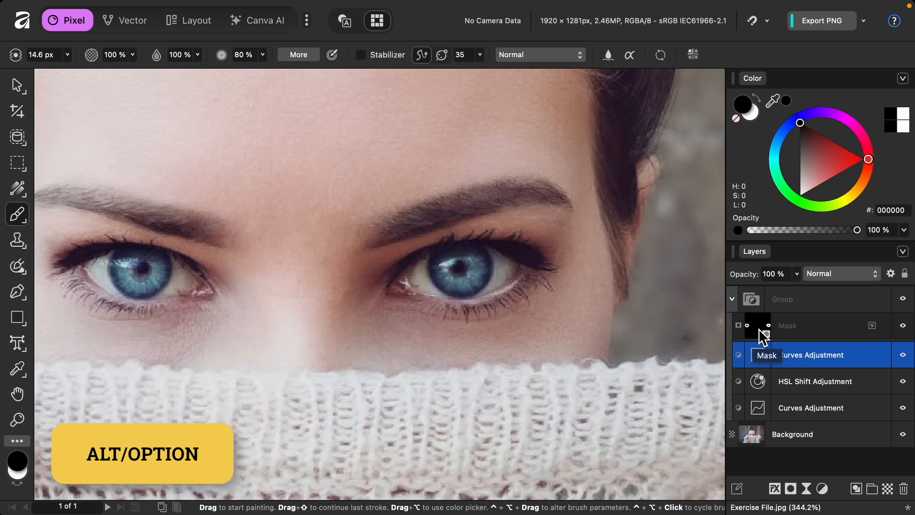
pyautogui.click(752, 325)
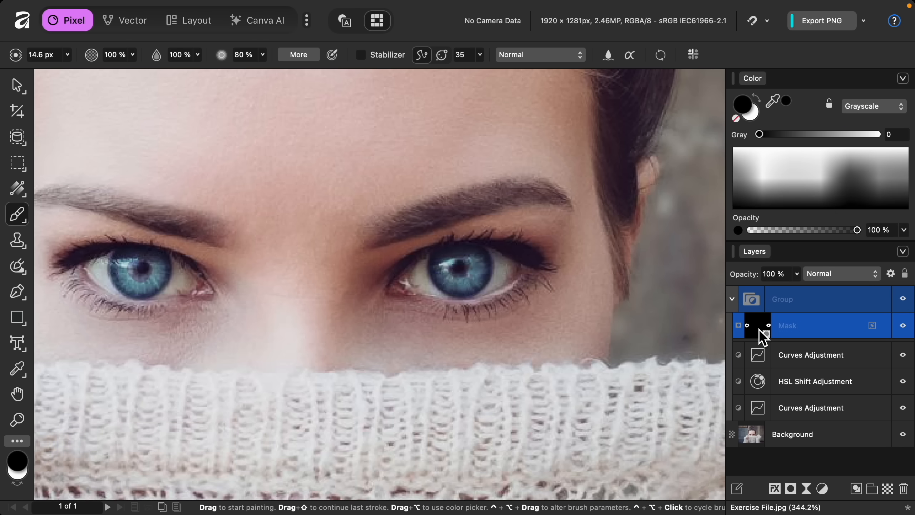
pyautogui.click(758, 325)
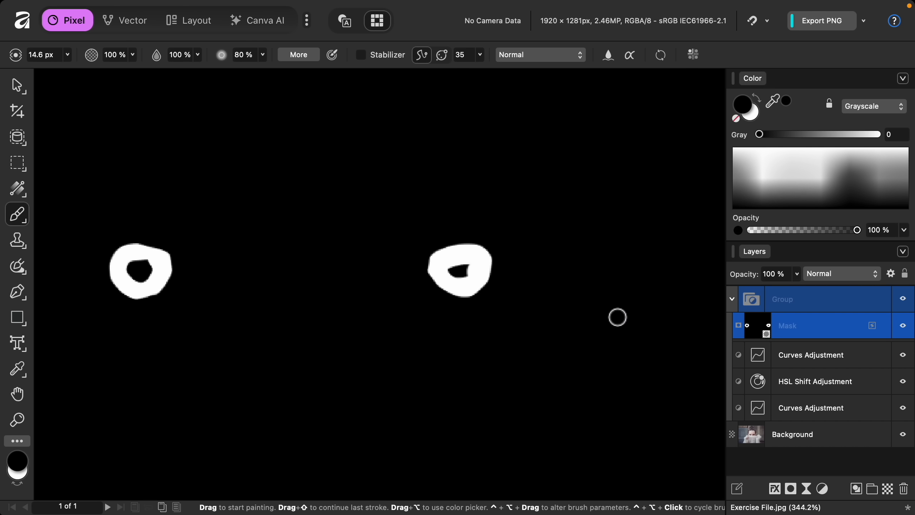
pyautogui.moveTo(578, 278)
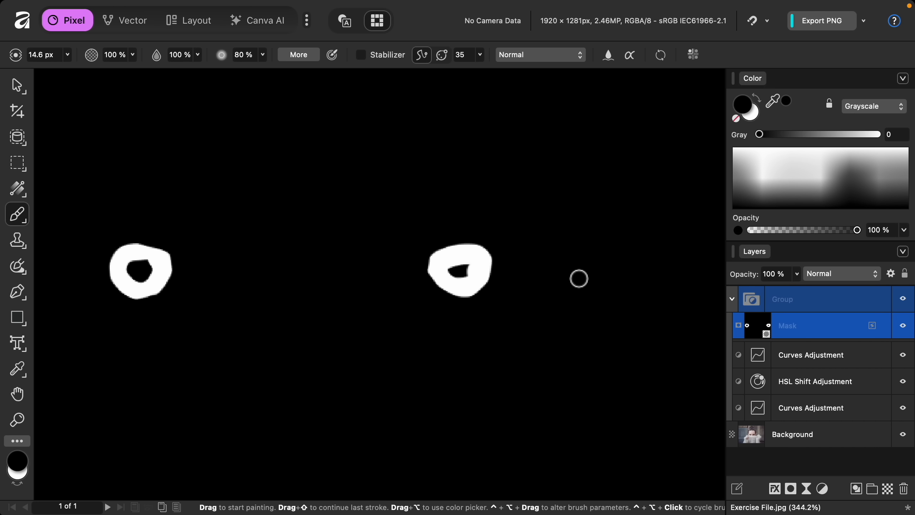
pyautogui.moveTo(547, 240)
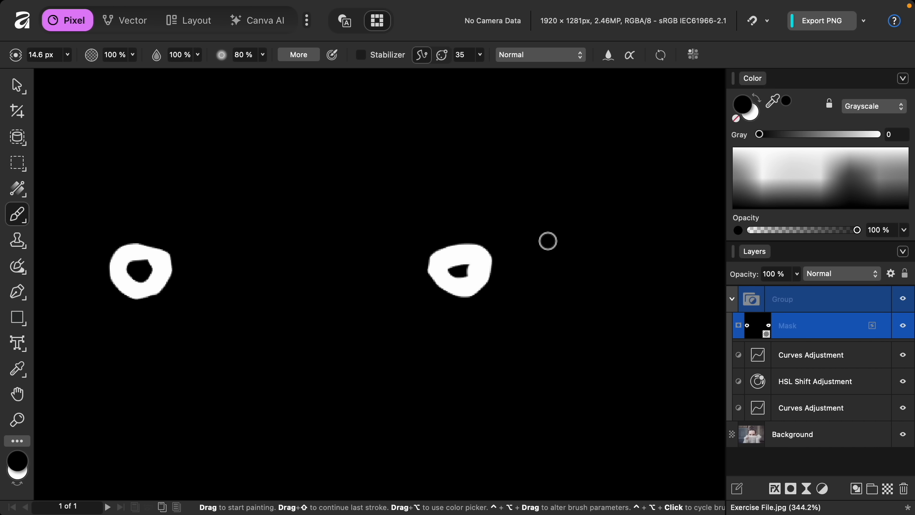
pyautogui.press('x')
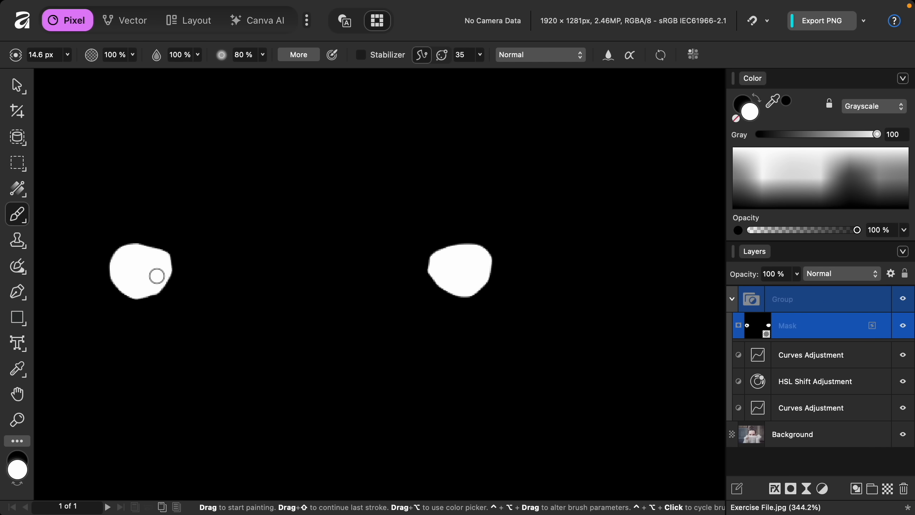
pyautogui.moveTo(564, 322)
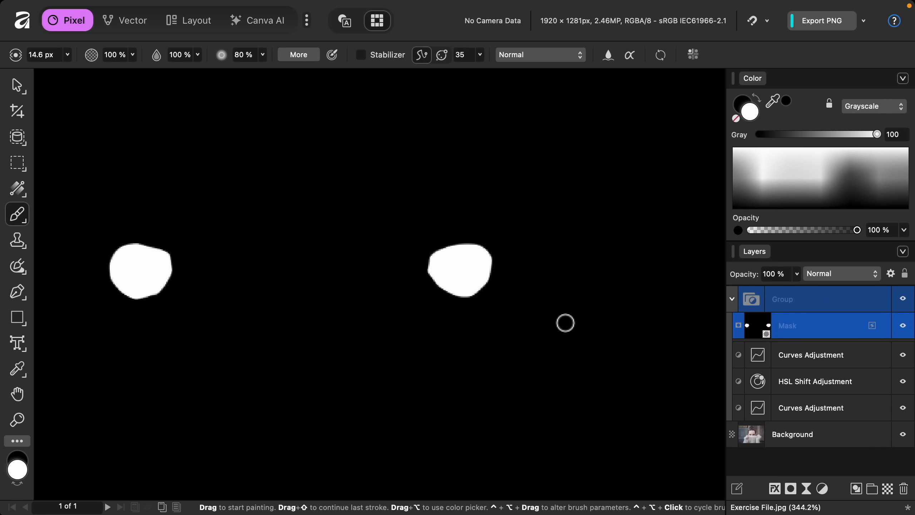
pyautogui.moveTo(748, 348)
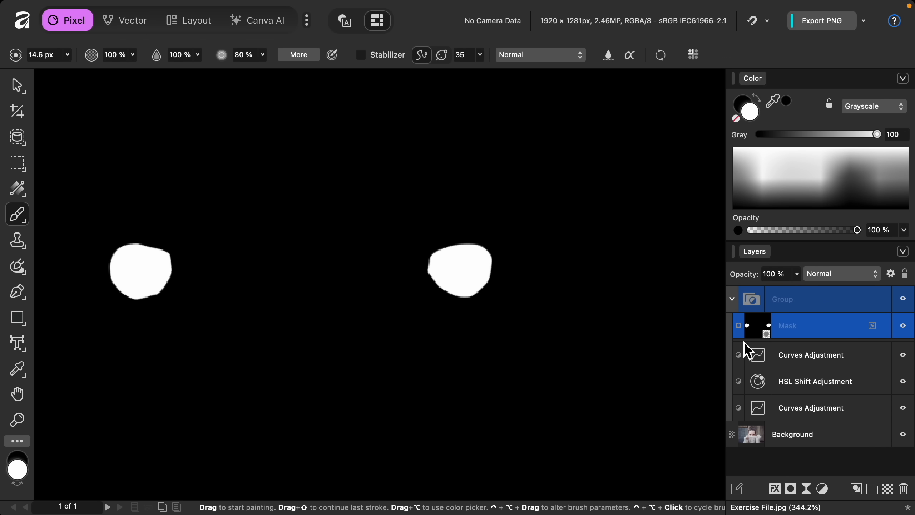
pyautogui.press('alt')
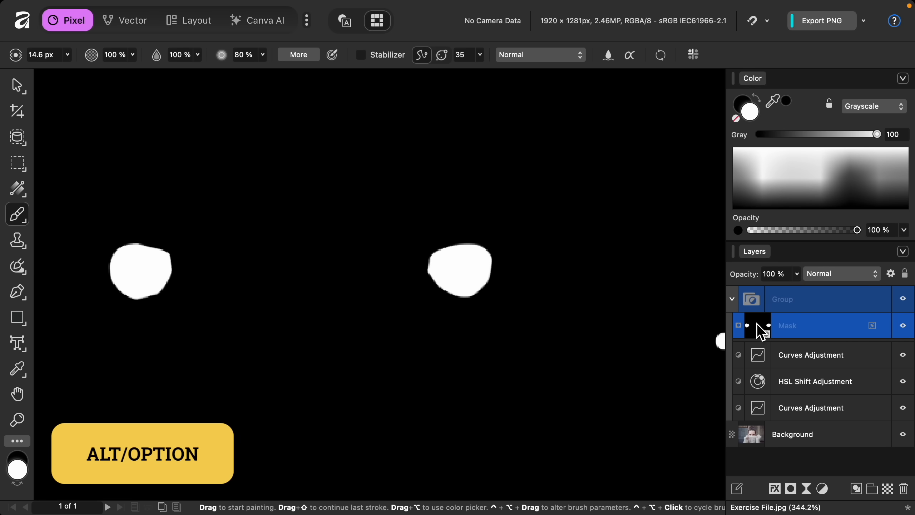
pyautogui.click(751, 325)
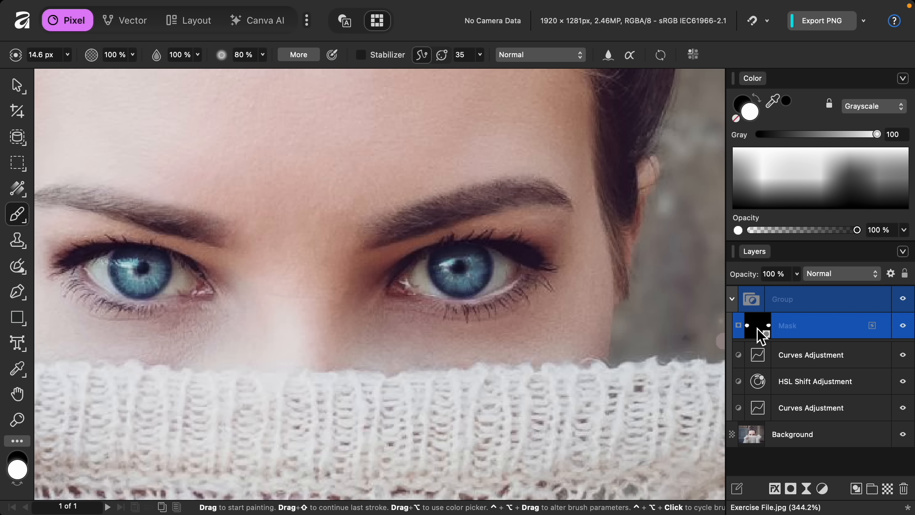
pyautogui.moveTo(873, 328)
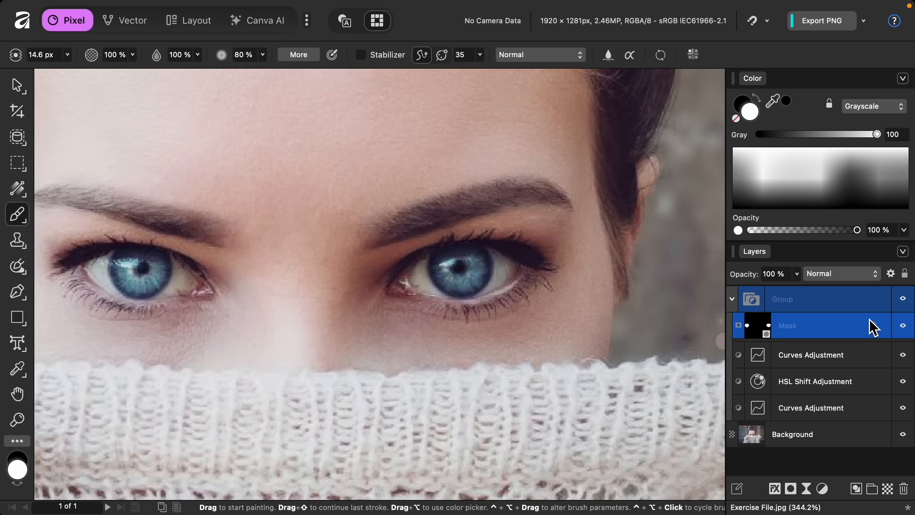
pyautogui.moveTo(906, 307)
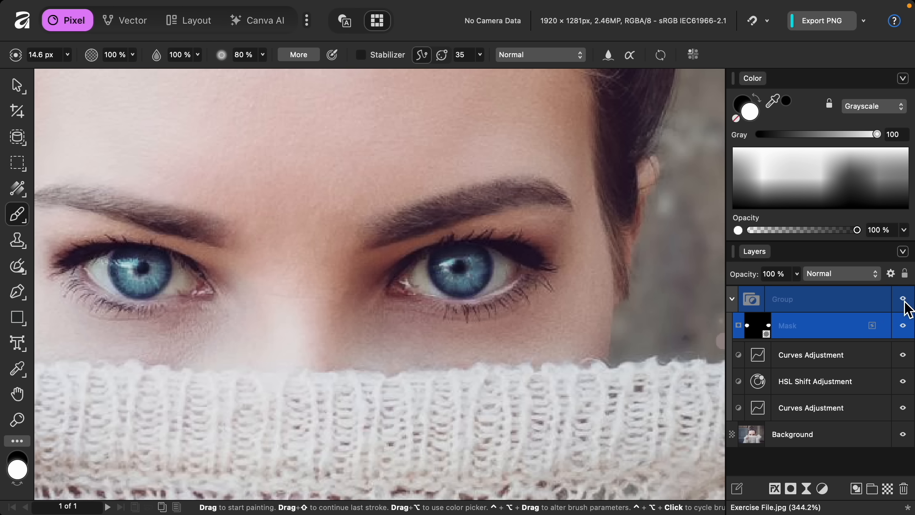
pyautogui.click(903, 298)
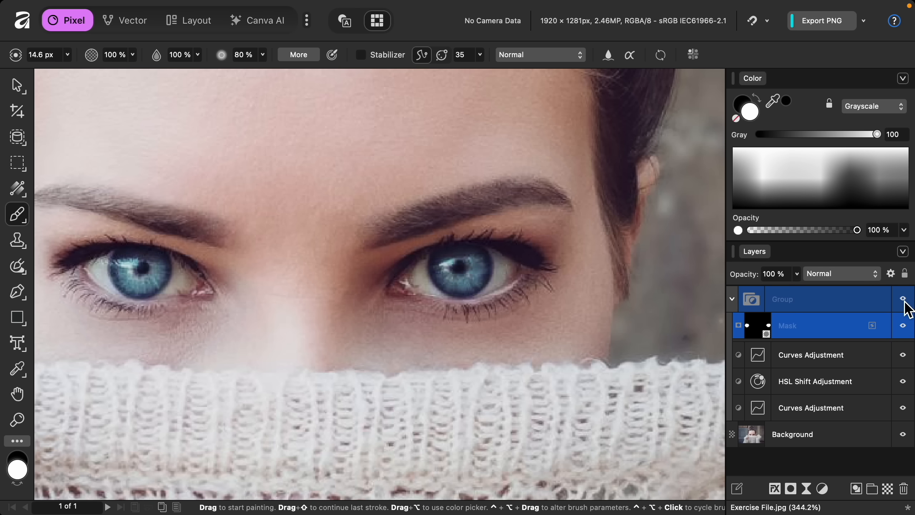
pyautogui.moveTo(879, 312)
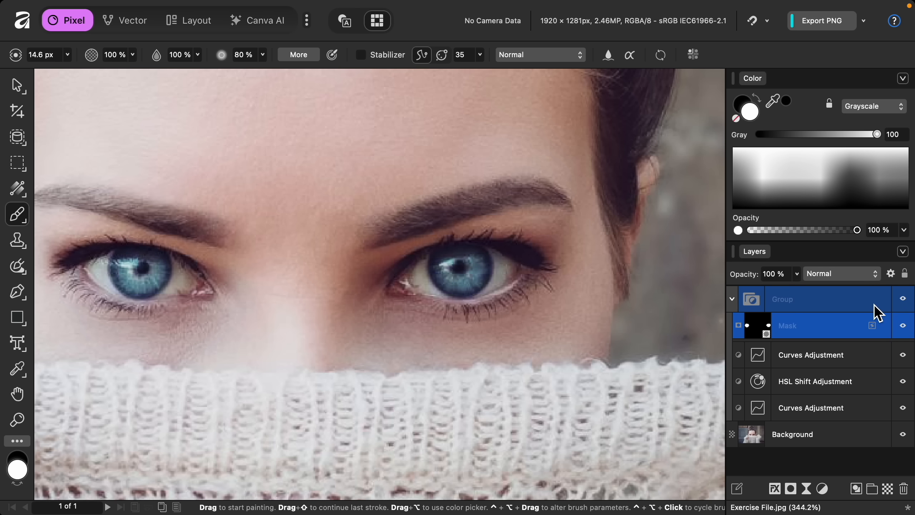
# Collapse the eye-enhancement Group into a single masked layer.
pyautogui.click(732, 298)
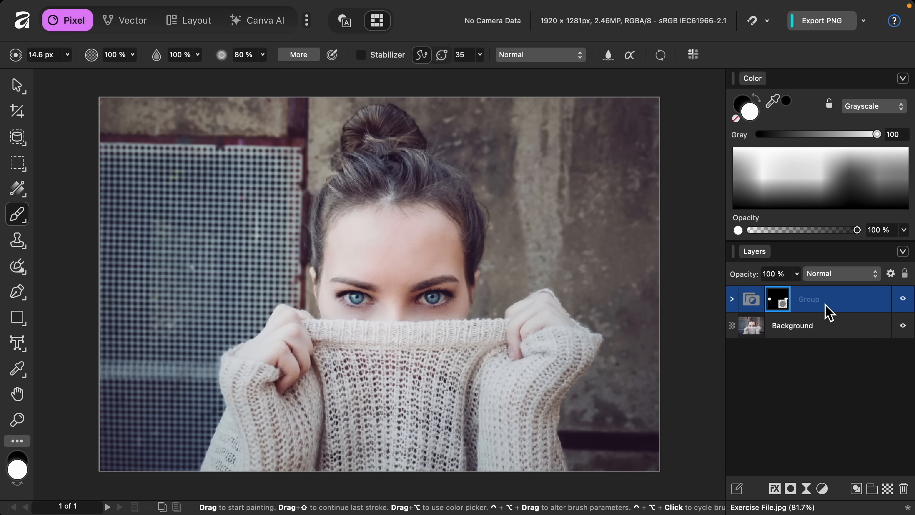
pyautogui.moveTo(685, 208)
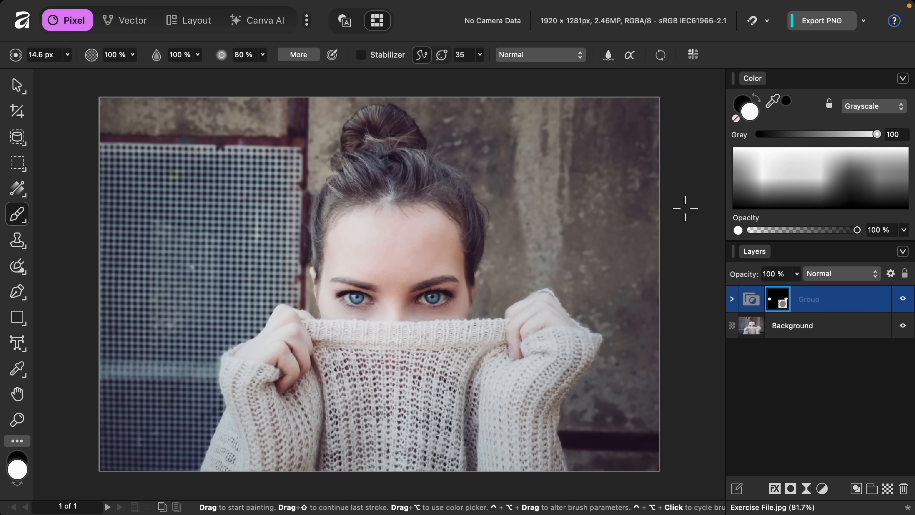
pyautogui.moveTo(620, 320)
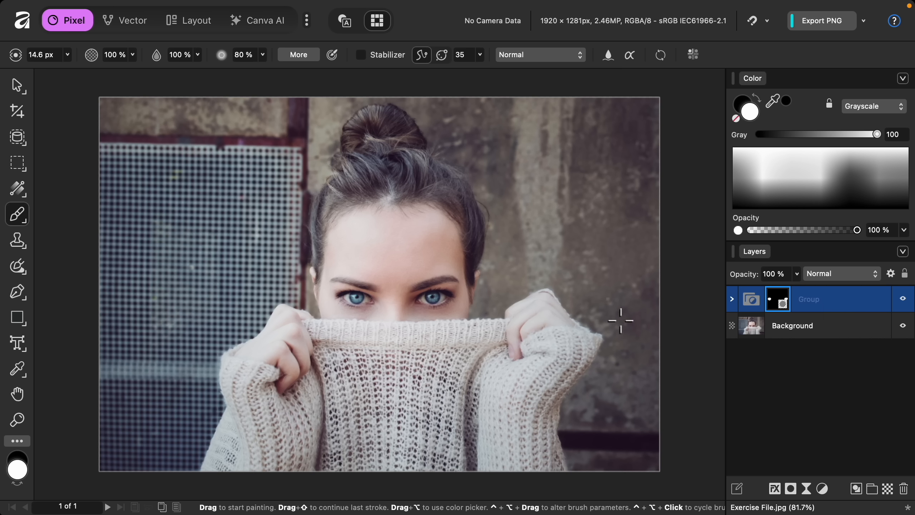
pyautogui.moveTo(696, 386)
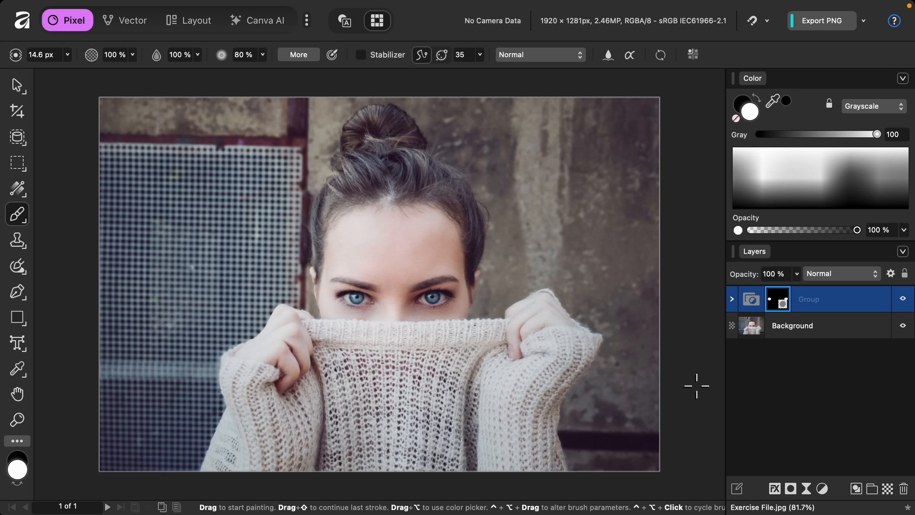
pyautogui.moveTo(767, 375)
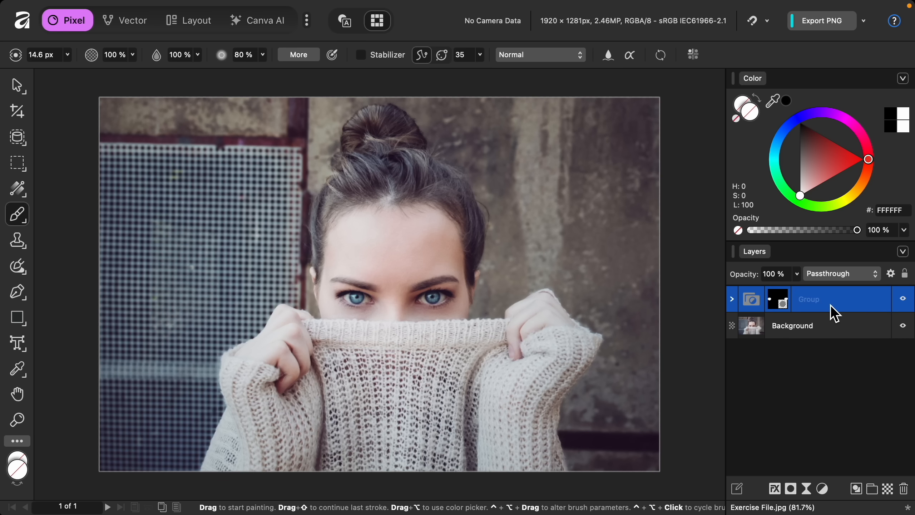
pyautogui.moveTo(811, 444)
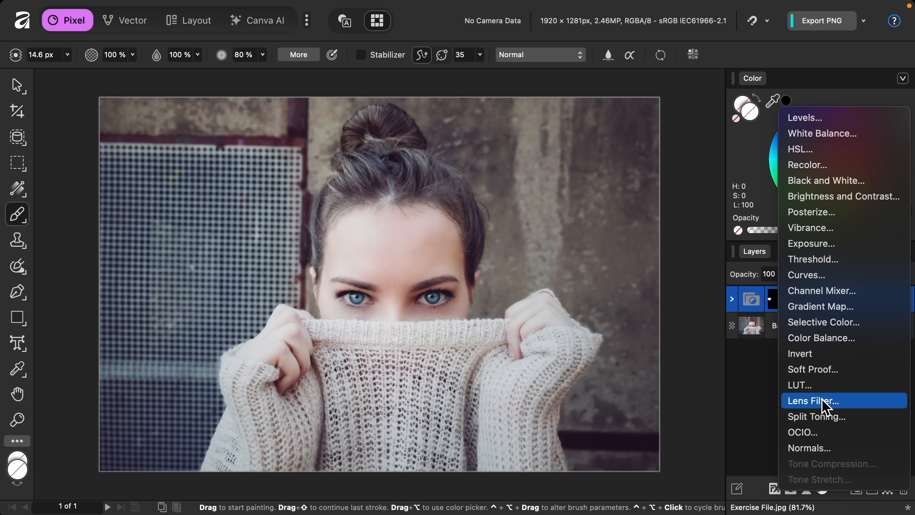
# Add a Curves adjustment layer above the eye-enhancement group.
pyautogui.click(806, 274)
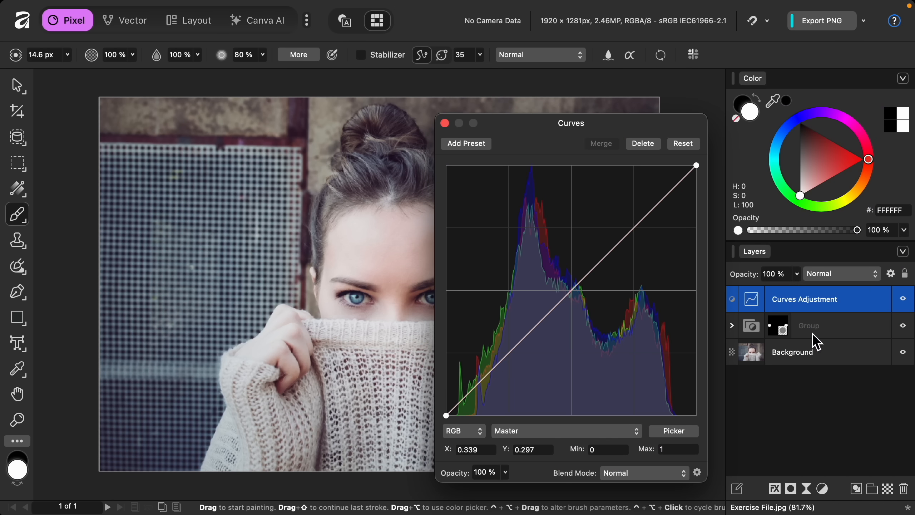
pyautogui.moveTo(817, 313)
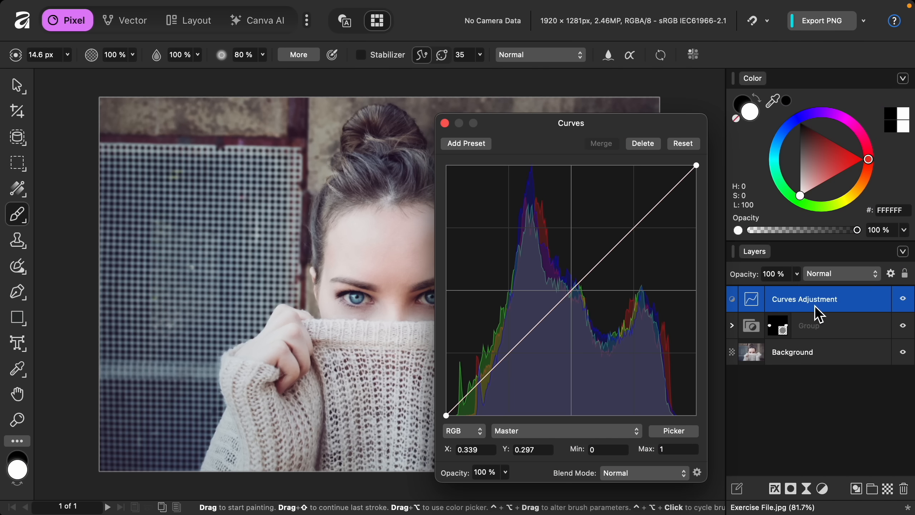
pyautogui.moveTo(806, 335)
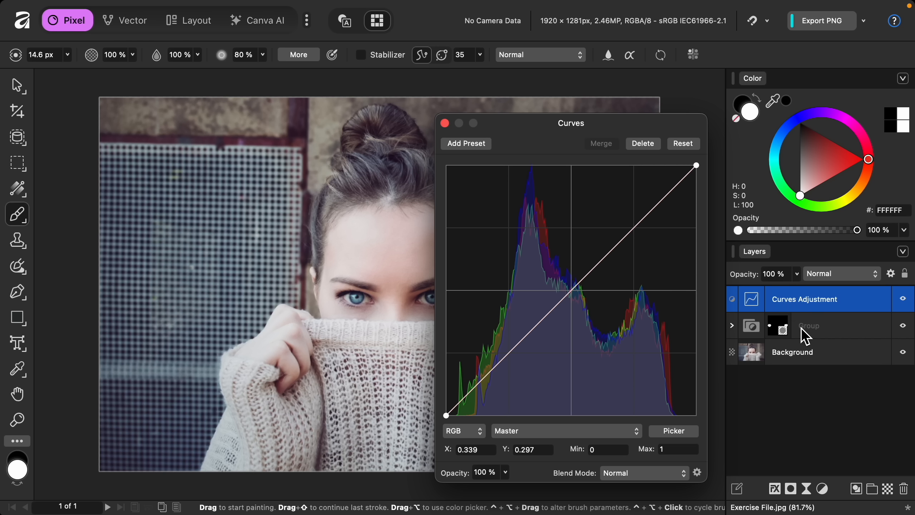
pyautogui.moveTo(700, 332)
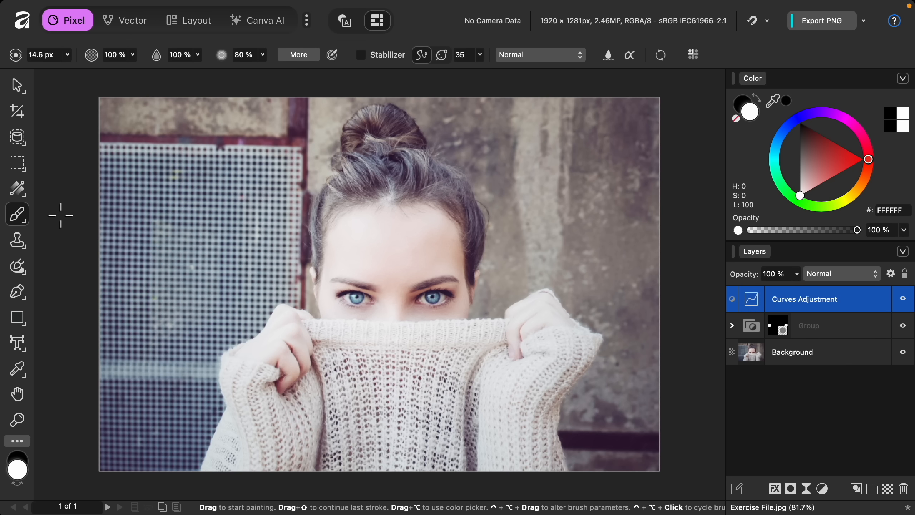
# Draw a black-to-white linear gradient mask on the Curves layer, fading brightening toward the right side.
pyautogui.click(17, 188)
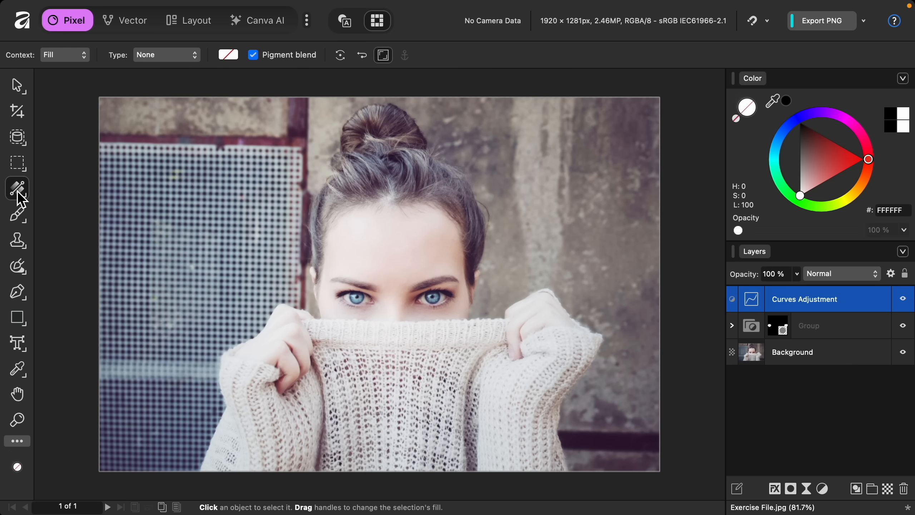
pyautogui.moveTo(186, 250)
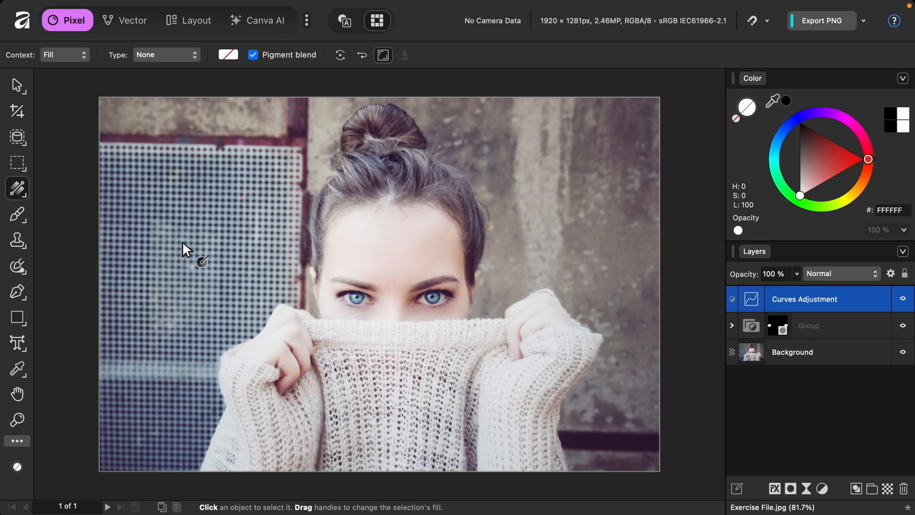
pyautogui.moveTo(397, 243)
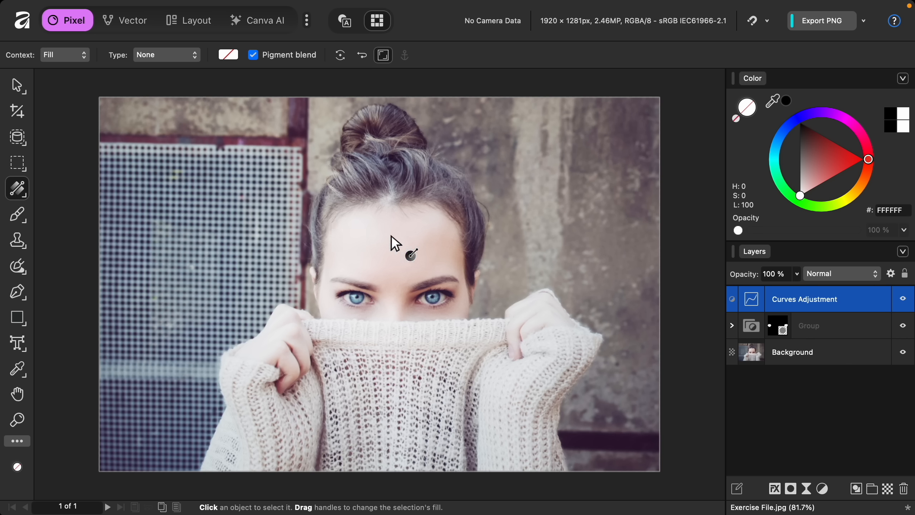
pyautogui.moveTo(657, 279)
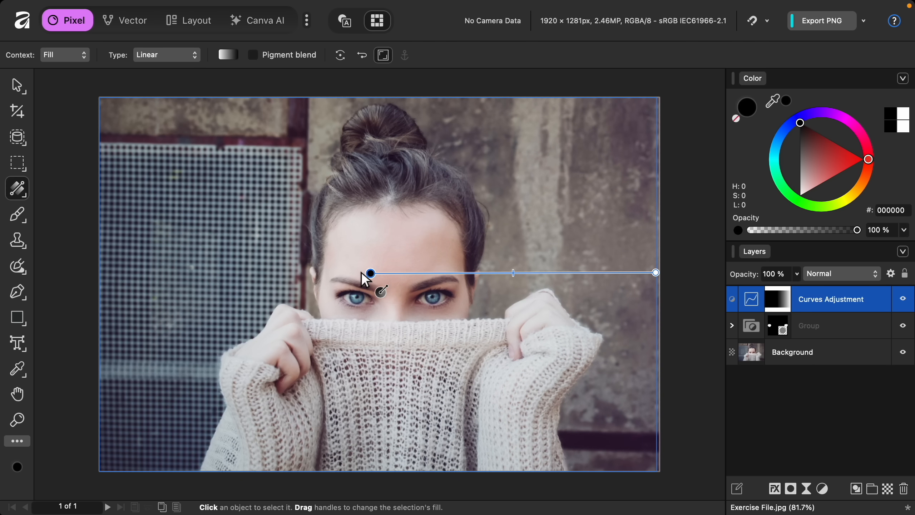
pyautogui.moveTo(509, 302)
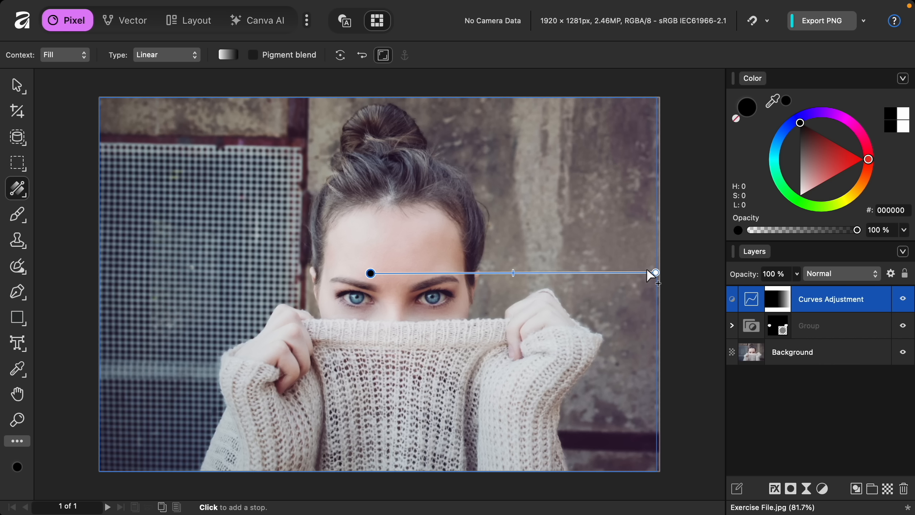
pyautogui.moveTo(376, 305)
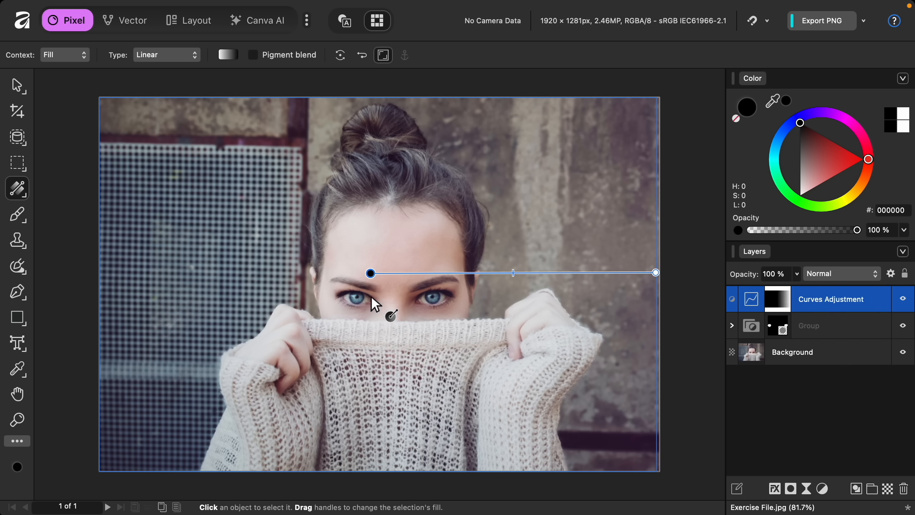
pyautogui.moveTo(370, 272)
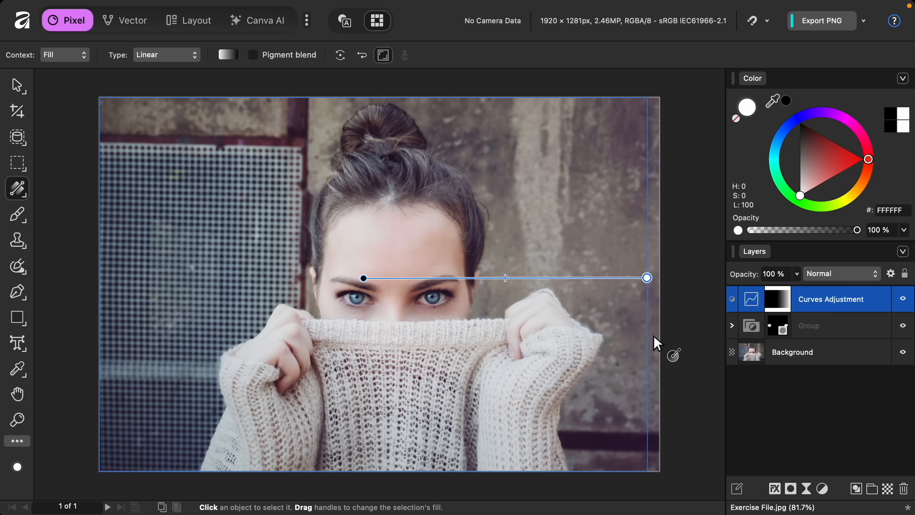
pyautogui.click(17, 394)
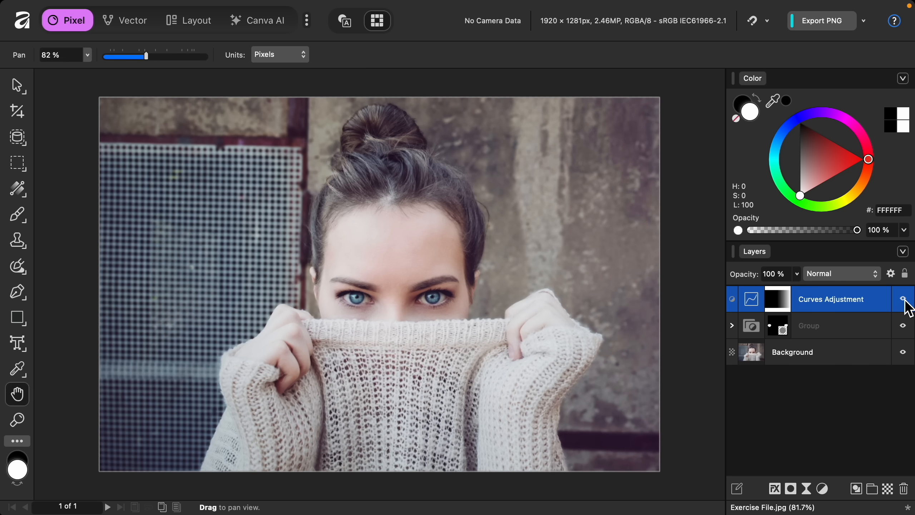